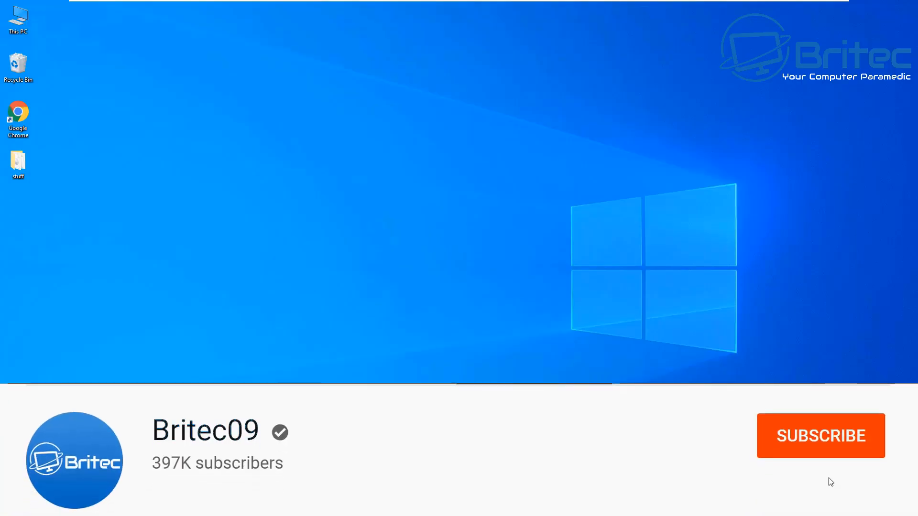
Close the About Windows dialog after reading the version details.
left_click(820, 436)
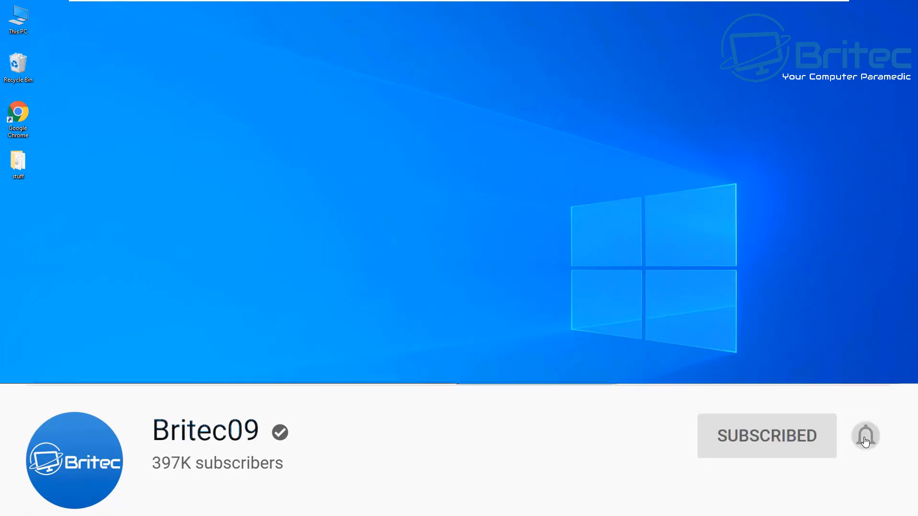
left_click(865, 436)
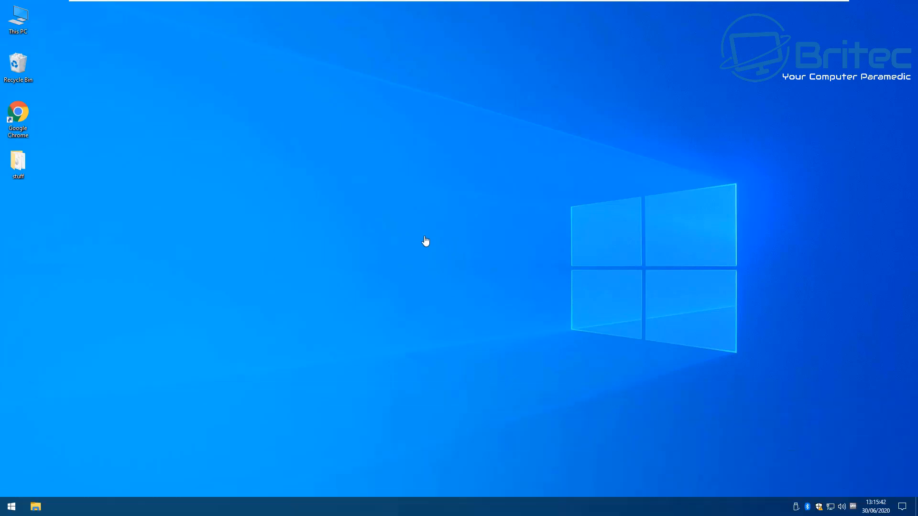
mouse_move(92, 470)
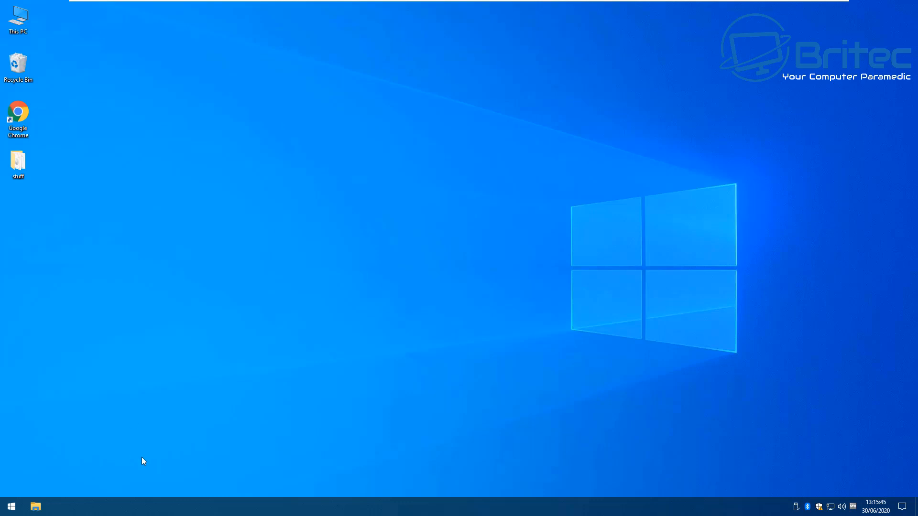
mouse_move(140, 463)
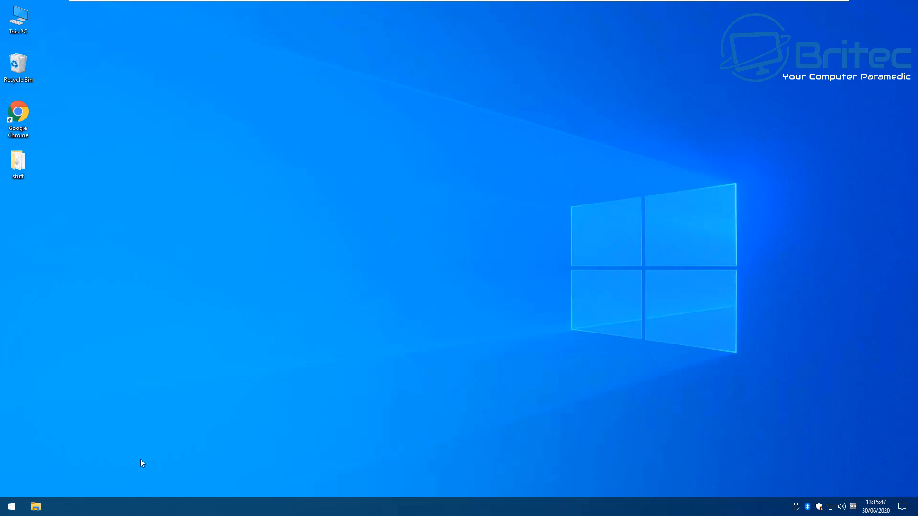
mouse_move(3, 500)
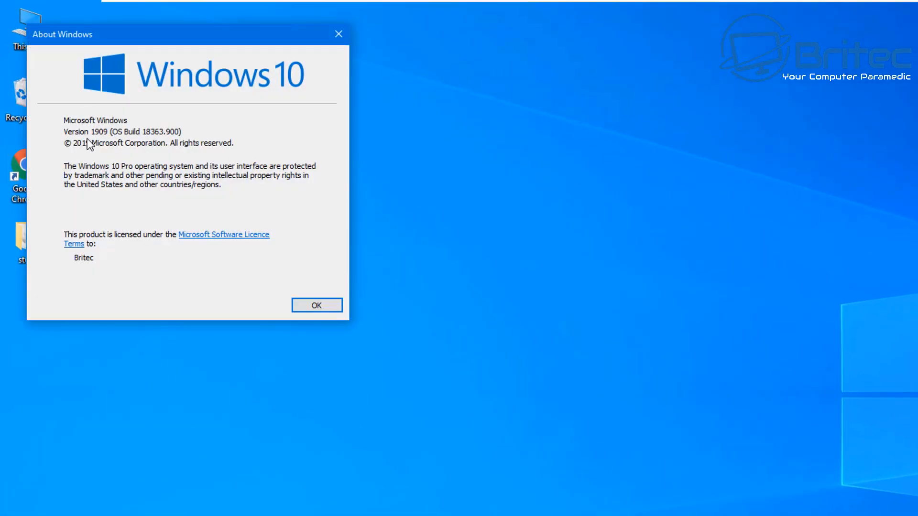
mouse_move(120, 142)
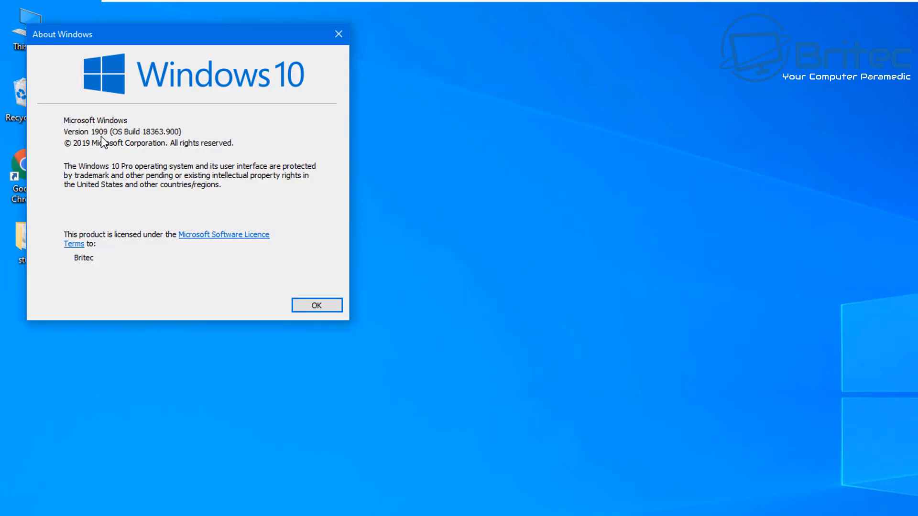
mouse_move(103, 145)
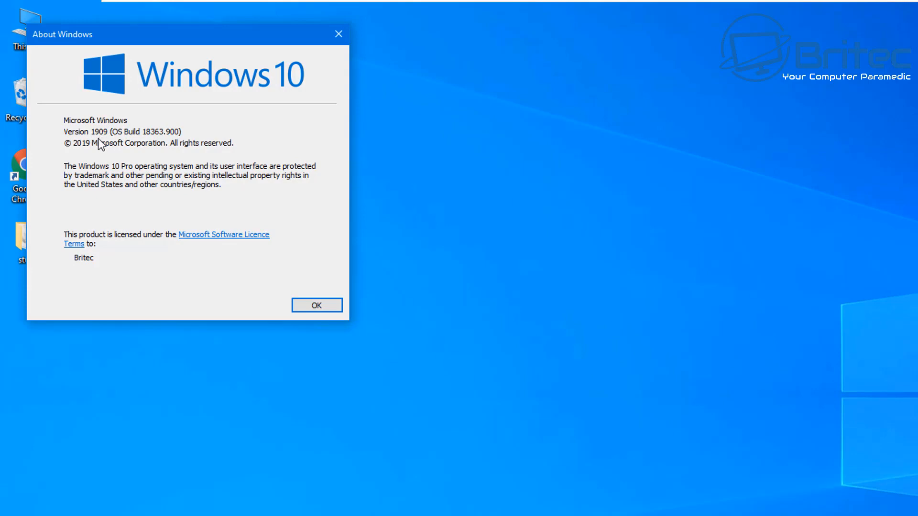
mouse_move(321, 73)
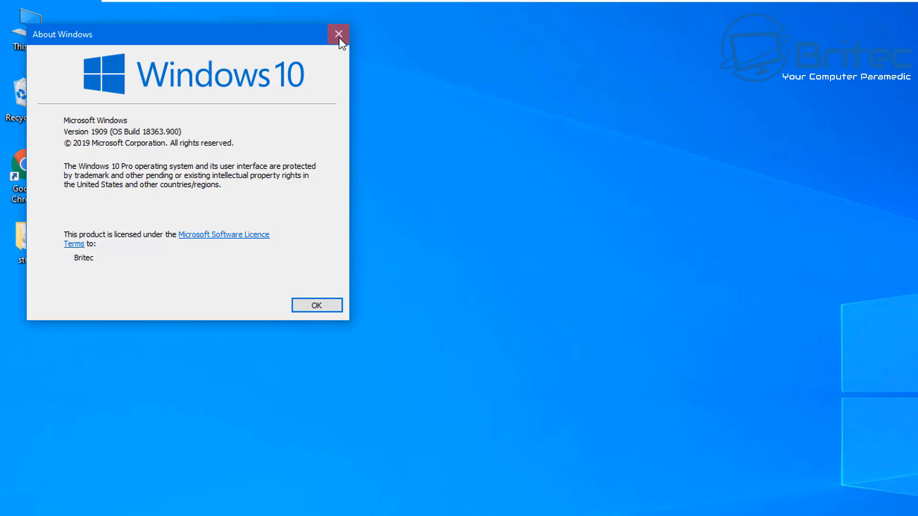
left_click(338, 35)
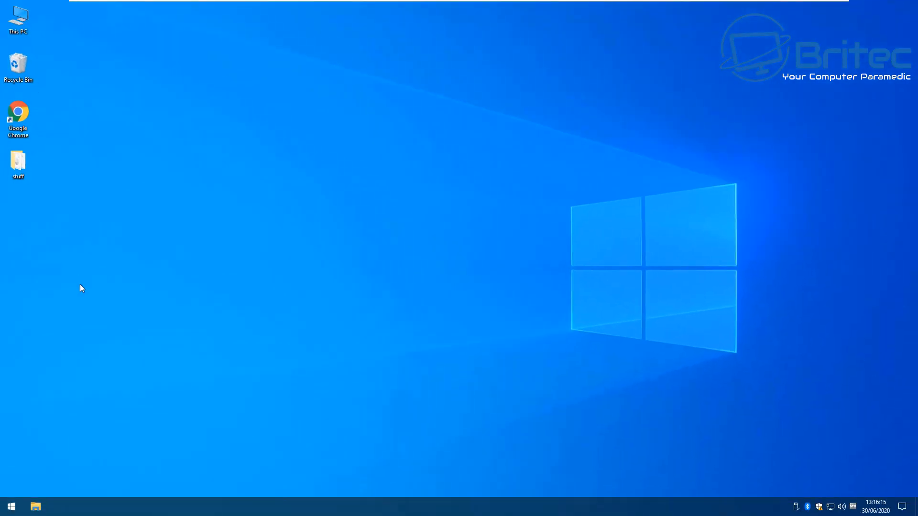
Reach the Windows Update advanced options via Start, Settings, Update & Security.
left_click(11, 505)
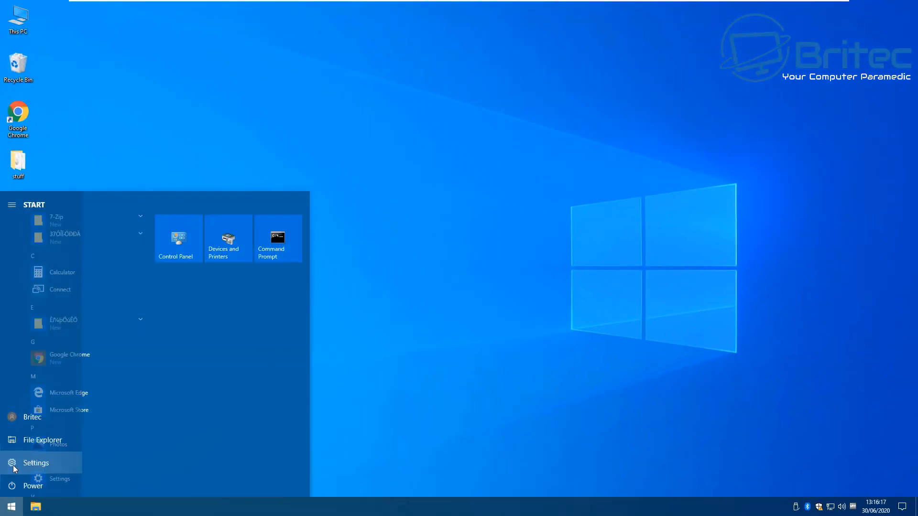
left_click(36, 462)
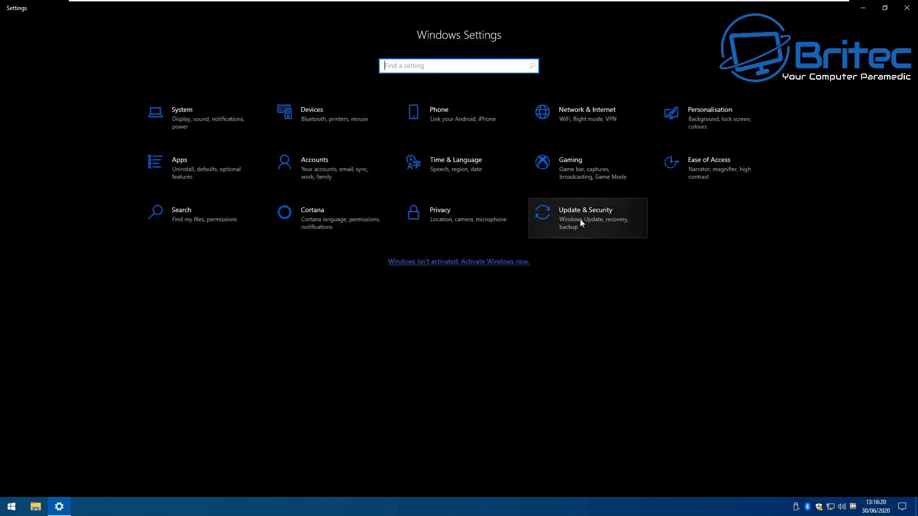
left_click(585, 217)
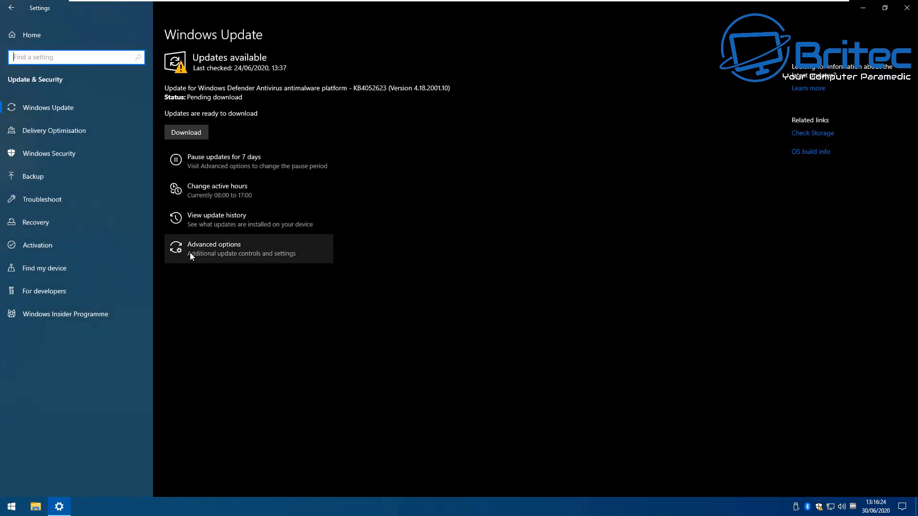
left_click(213, 244)
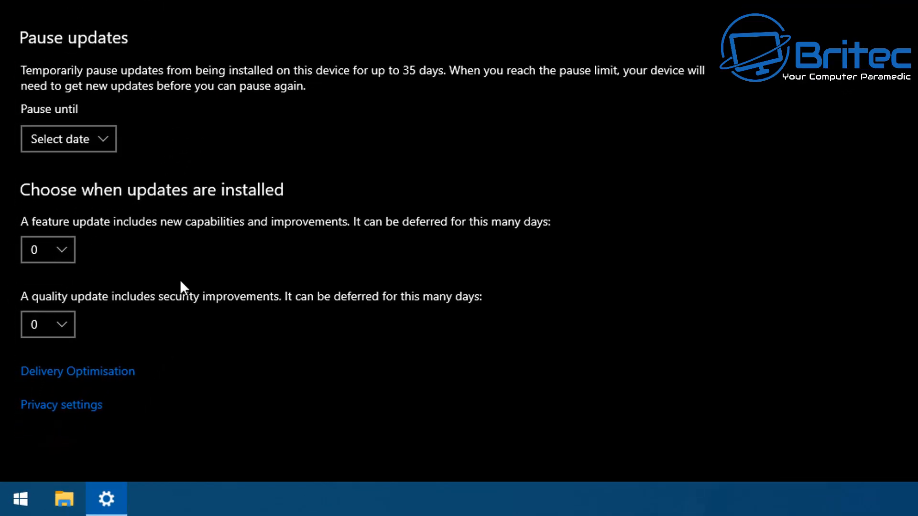
mouse_move(145, 201)
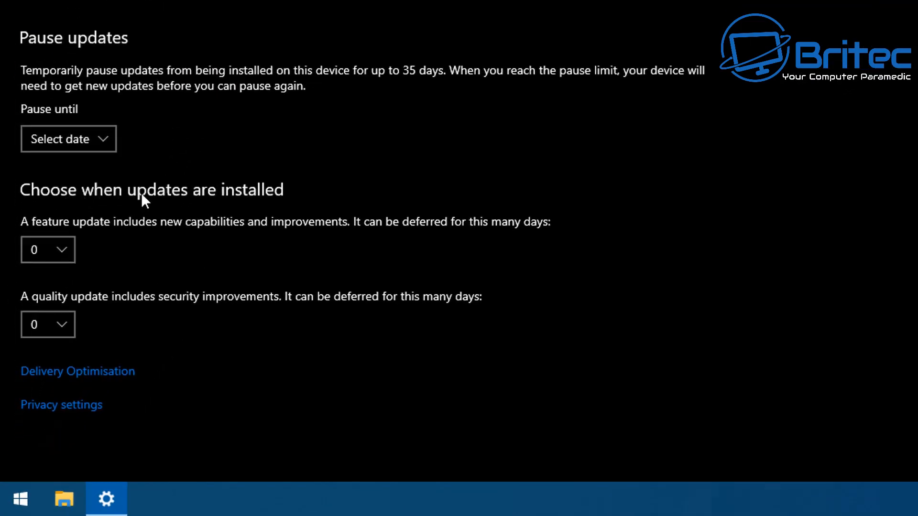
mouse_move(80, 251)
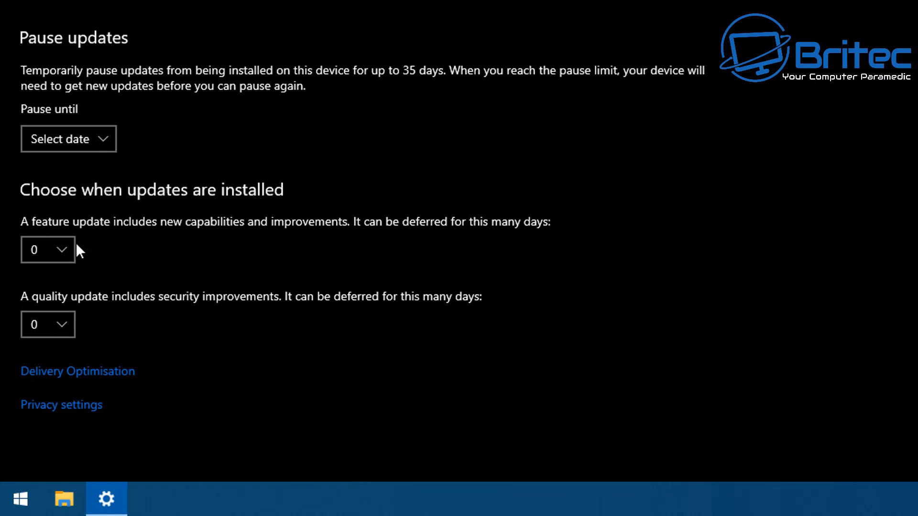
Inspect the feature update deferral choices (0-365 days) and leave deferrals at 0 days.
left_click(48, 249)
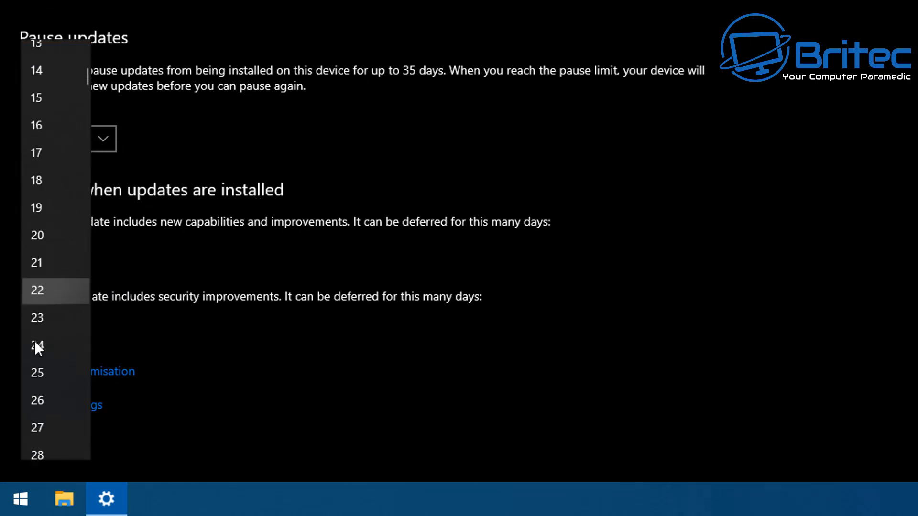
scroll("down", 3)
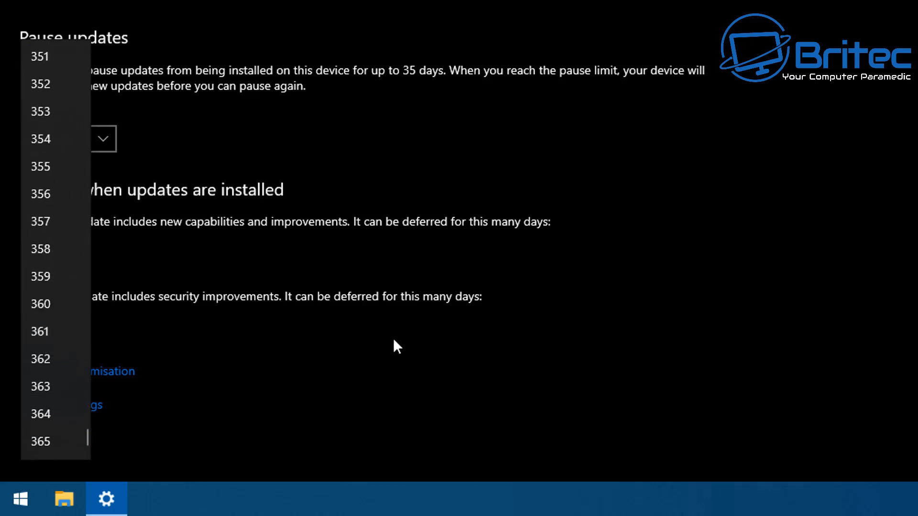
left_click(48, 250)
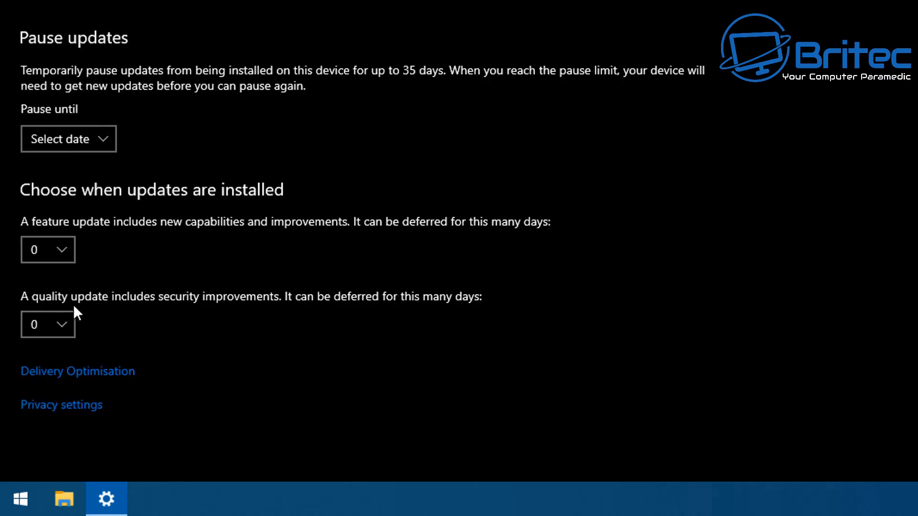
mouse_move(253, 303)
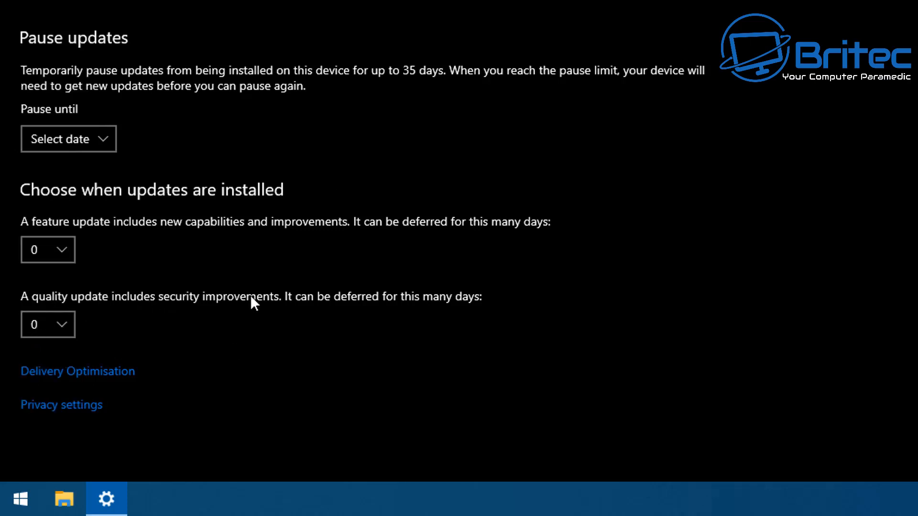
mouse_move(124, 306)
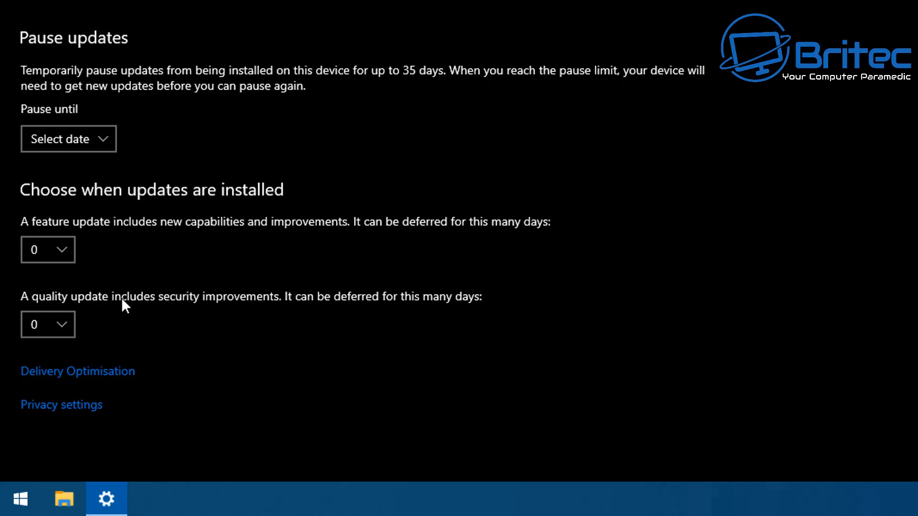
mouse_move(298, 316)
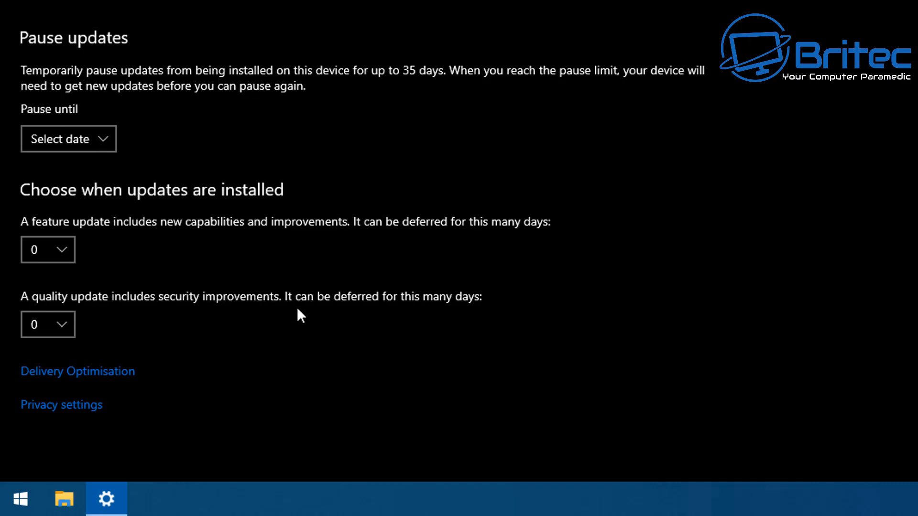
mouse_move(309, 269)
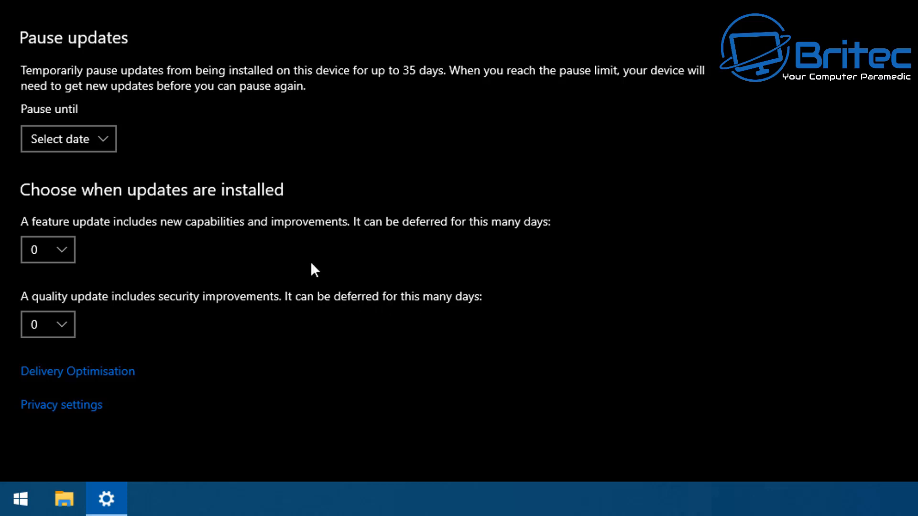
left_click(47, 324)
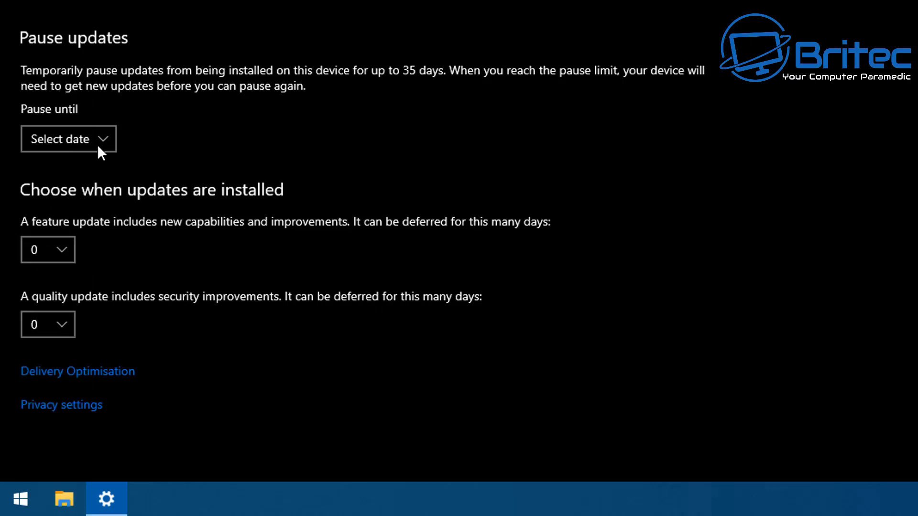
left_click(68, 138)
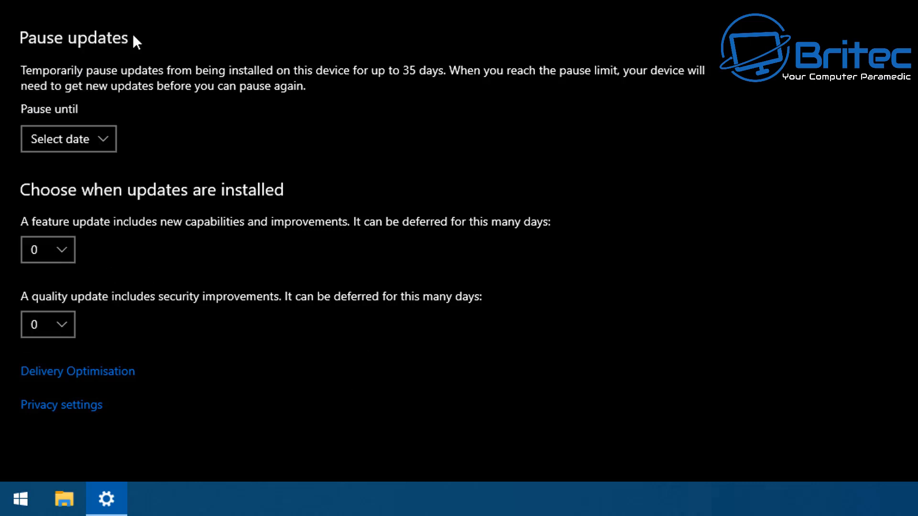
mouse_move(132, 279)
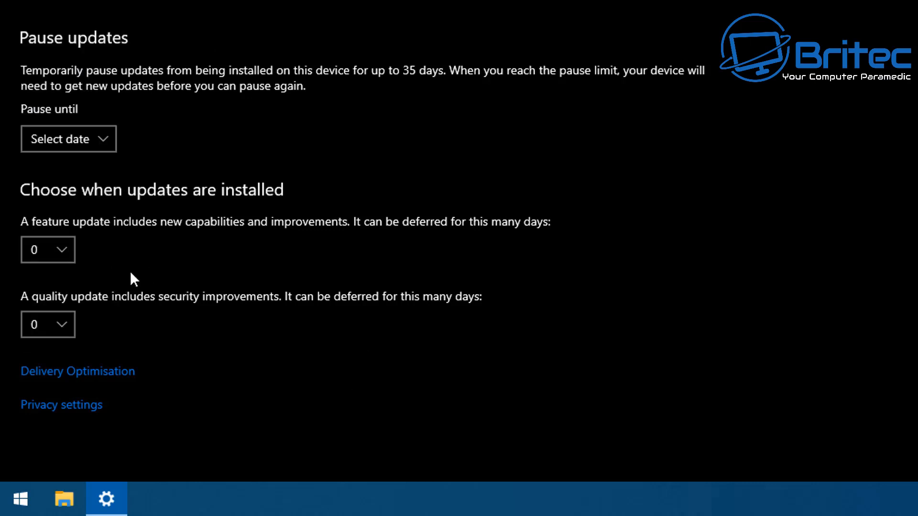
mouse_move(755, 281)
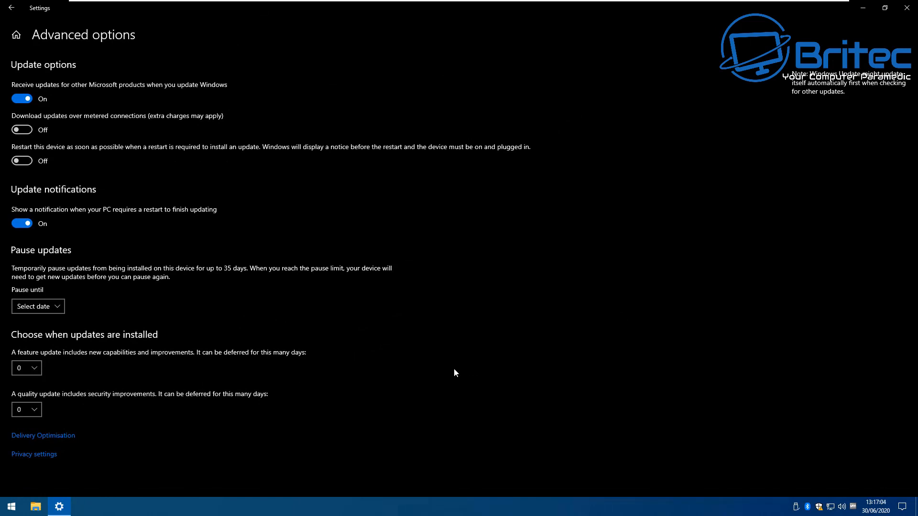
mouse_move(499, 368)
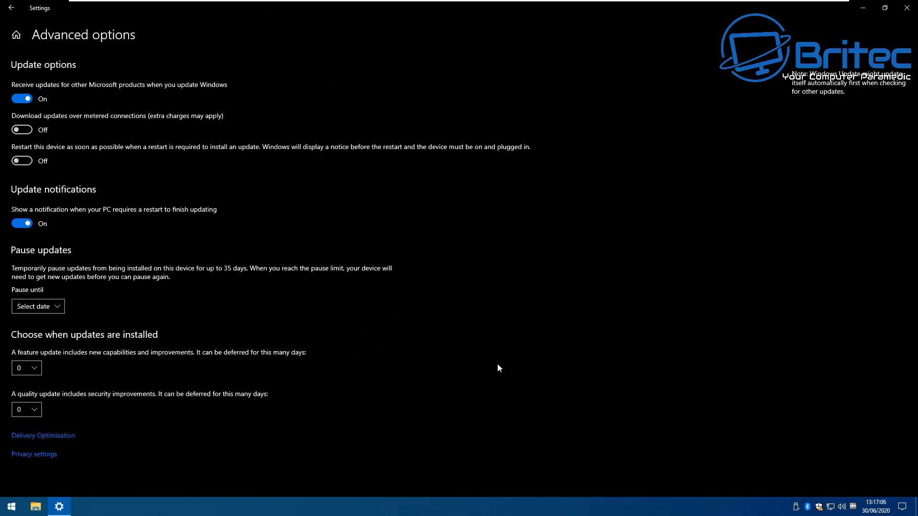
mouse_move(835, 400)
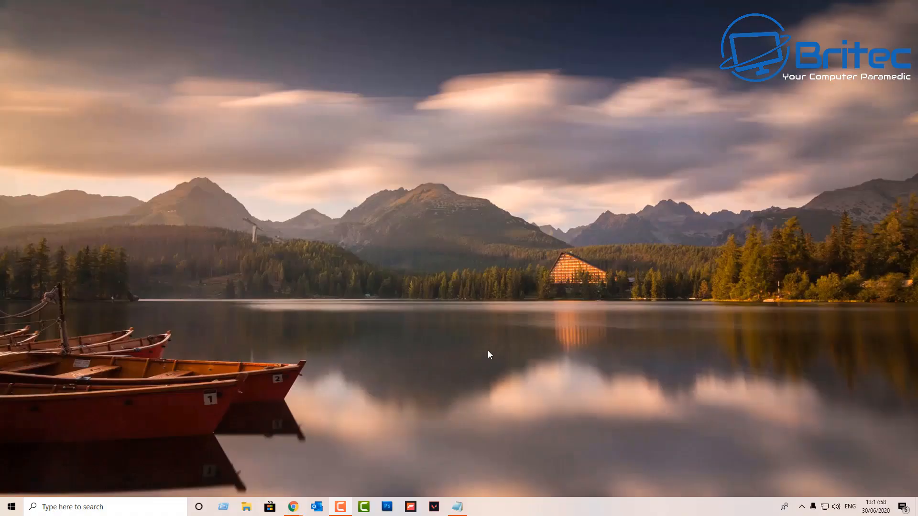
Run winver, read Version 2004 (OS Build 19041.329) and dismiss About Windows.
left_click(88, 507)
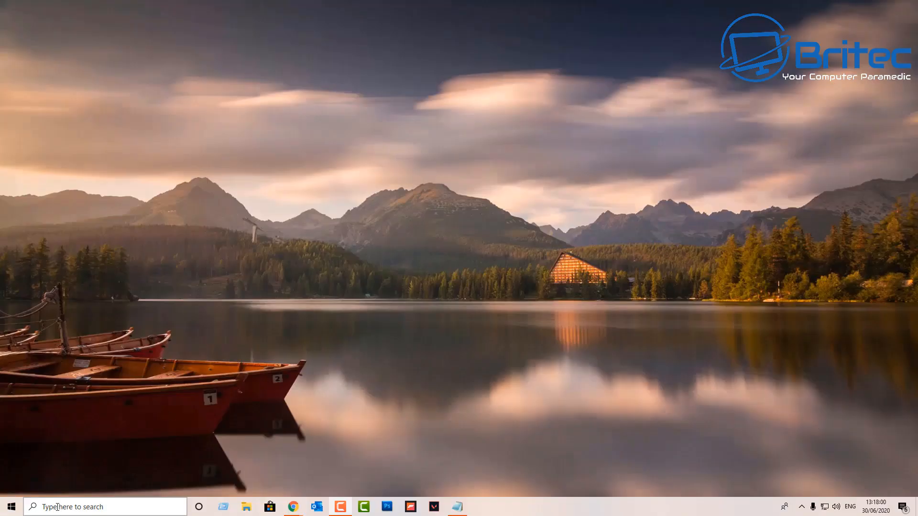
type("winver")
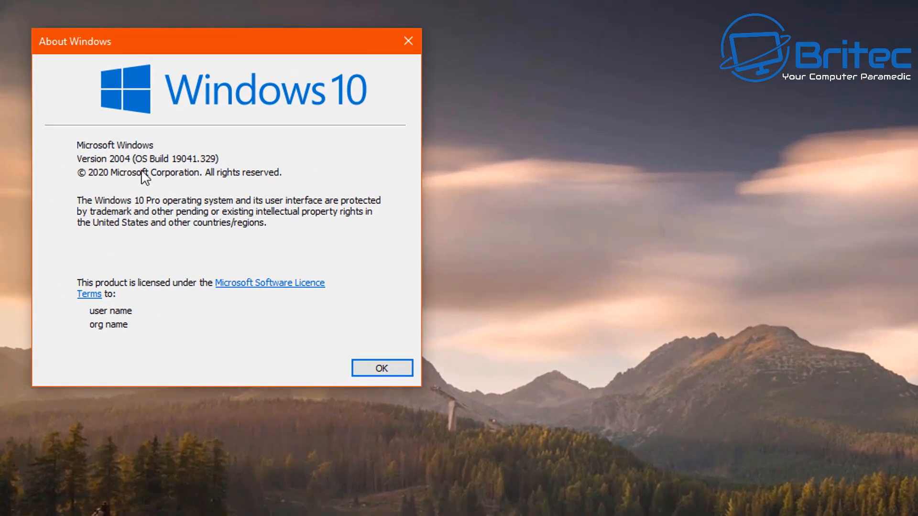
mouse_move(120, 199)
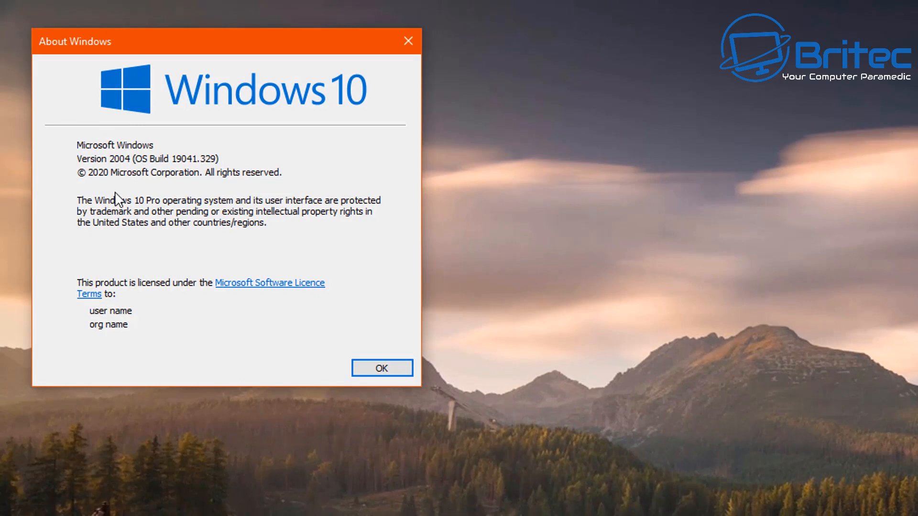
left_click(382, 368)
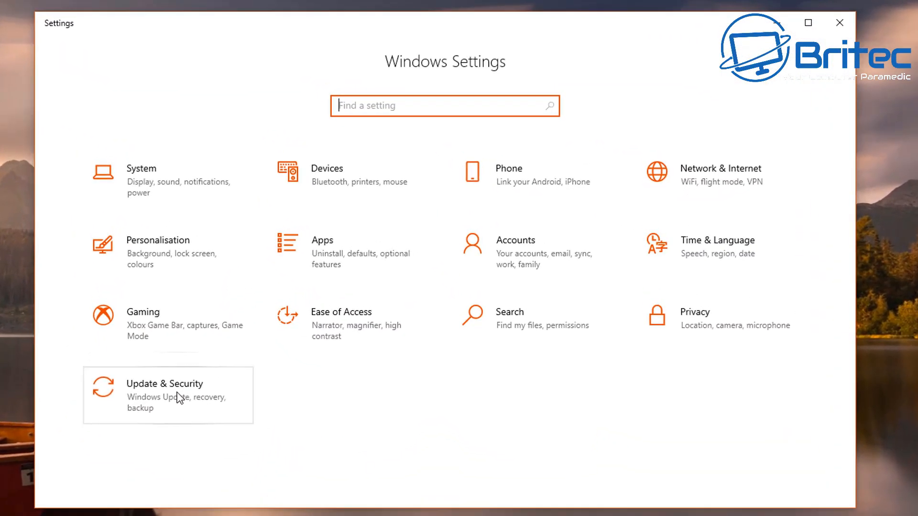
Show Update & Security maximized and review the Advanced options with its Pause updates section.
left_click(169, 394)
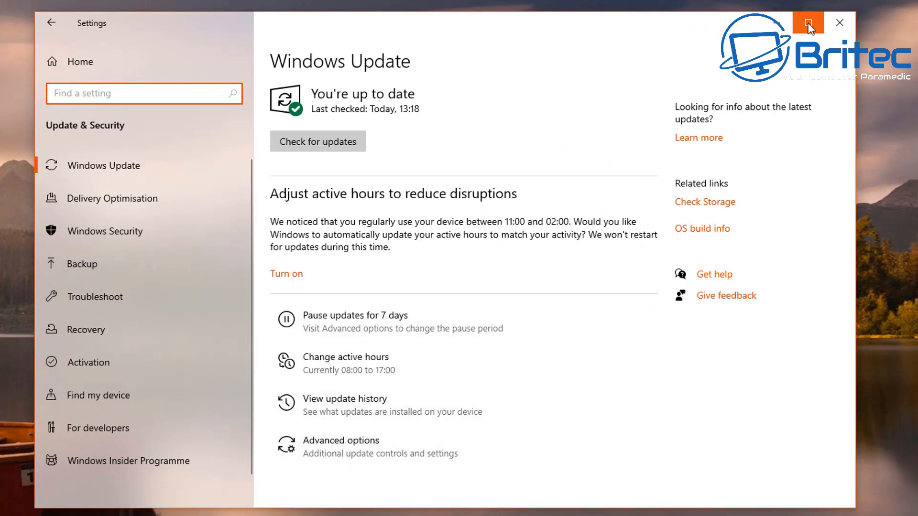
mouse_move(366, 455)
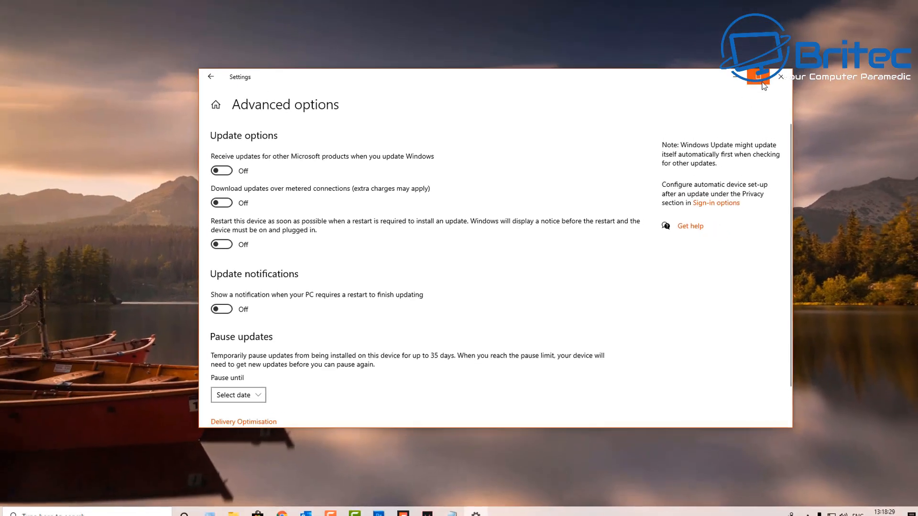
left_click(755, 76)
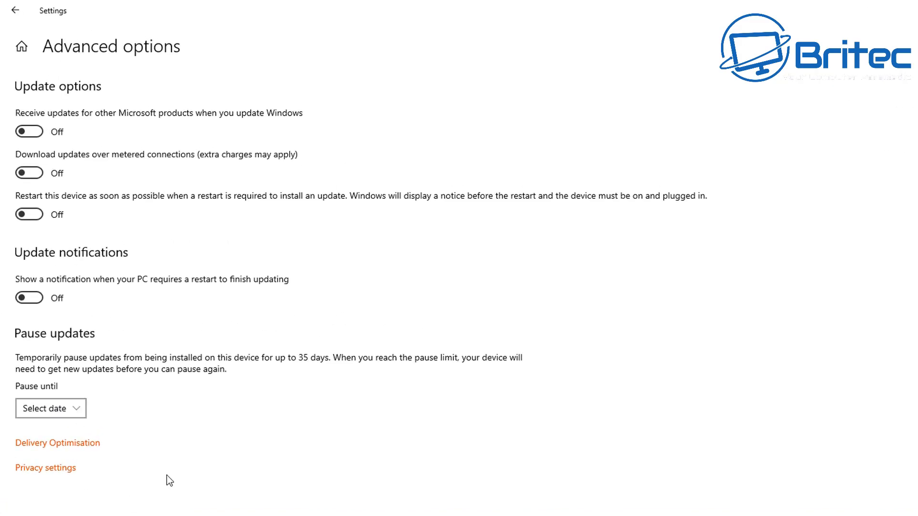
mouse_move(36, 381)
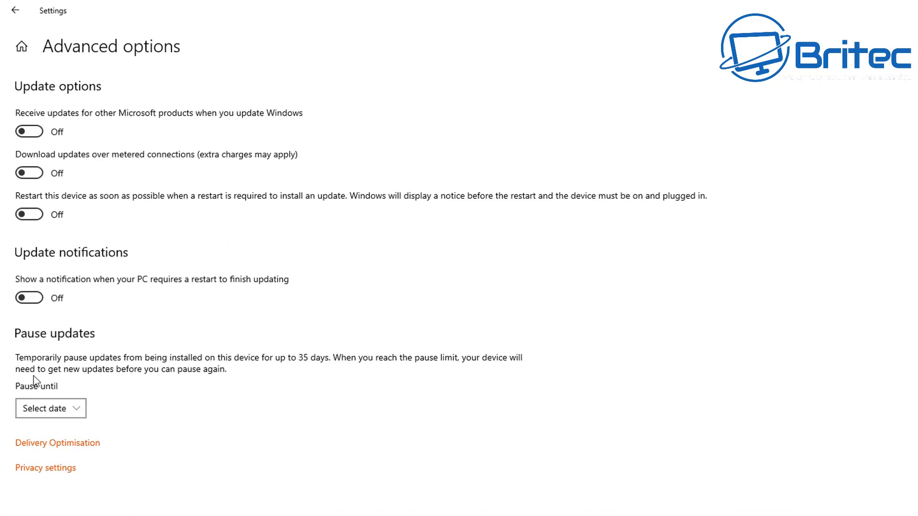
mouse_move(195, 374)
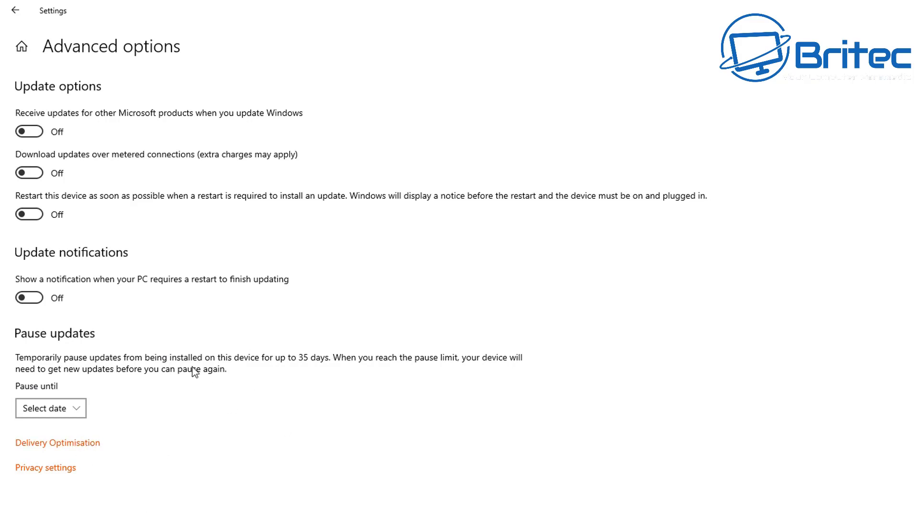
mouse_move(51, 495)
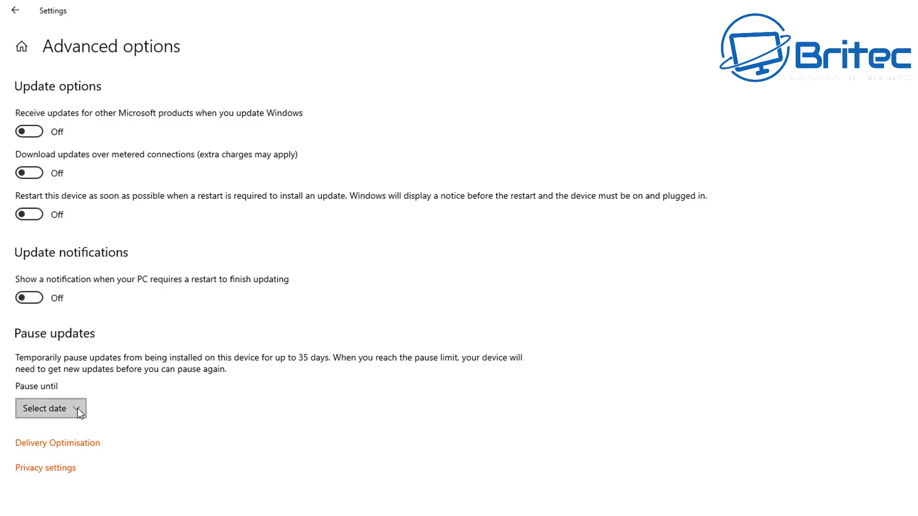
left_click(49, 408)
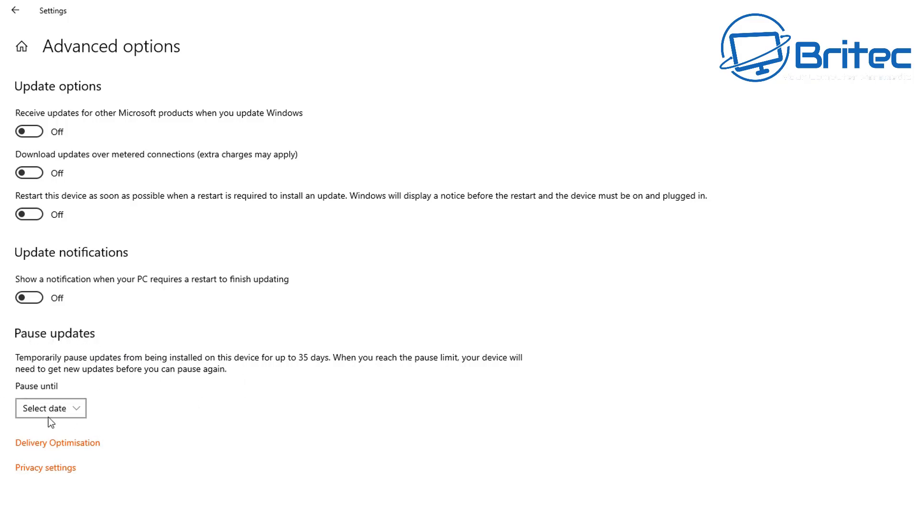
mouse_move(53, 441)
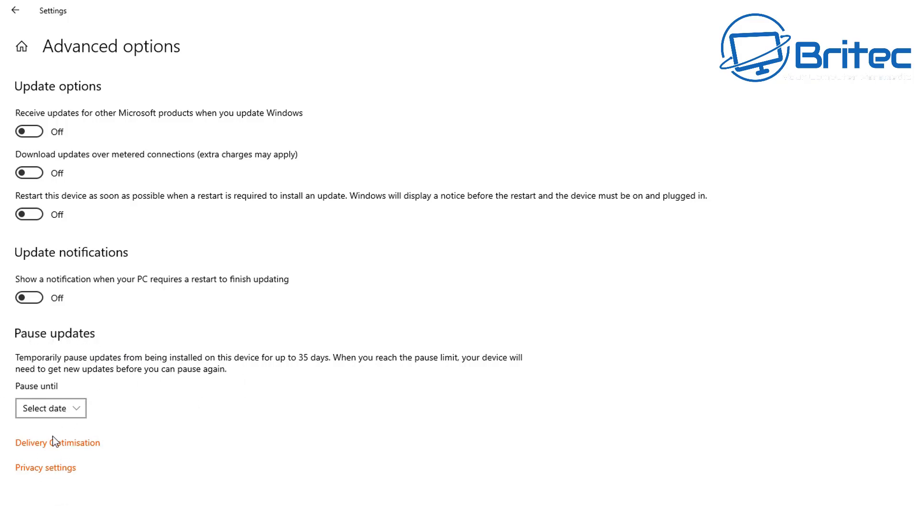
mouse_move(94, 444)
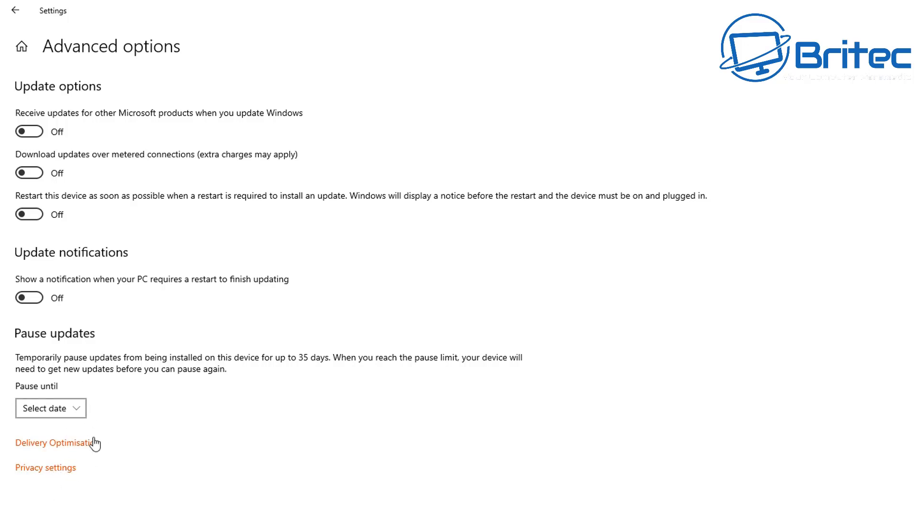
mouse_move(135, 487)
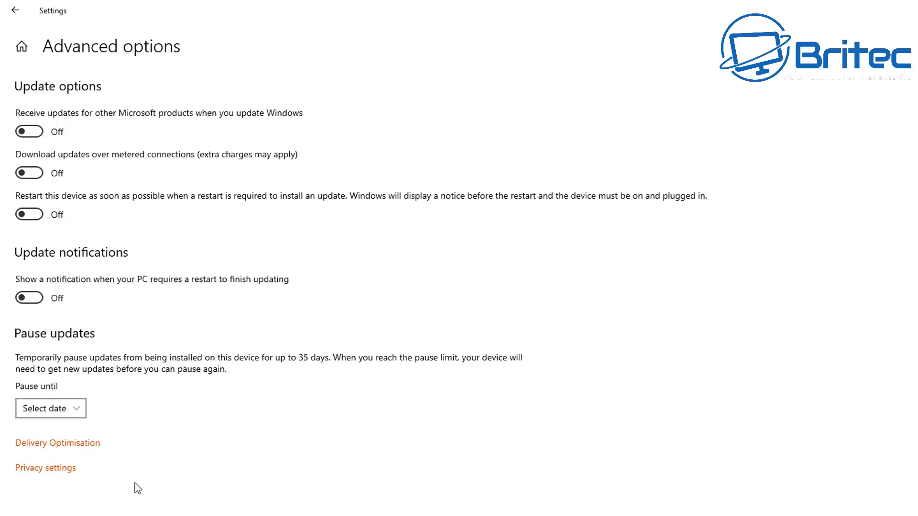
mouse_move(65, 498)
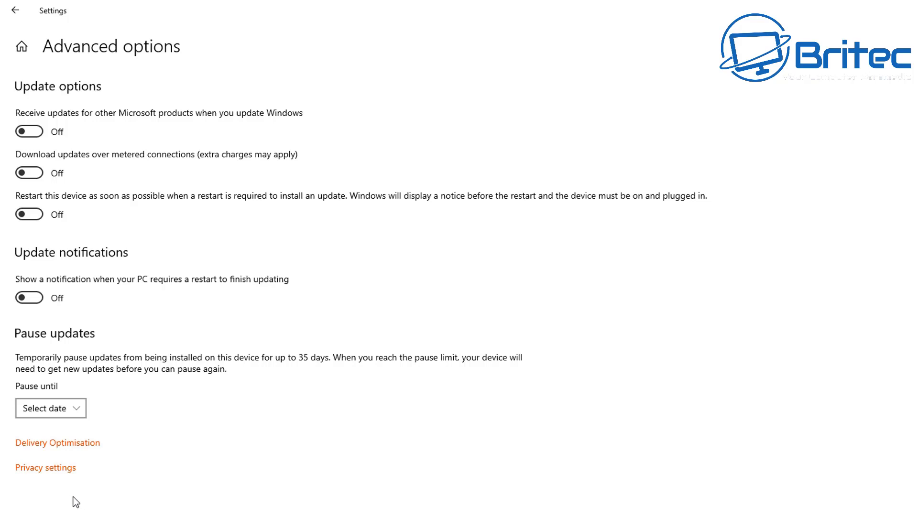
mouse_move(46, 514)
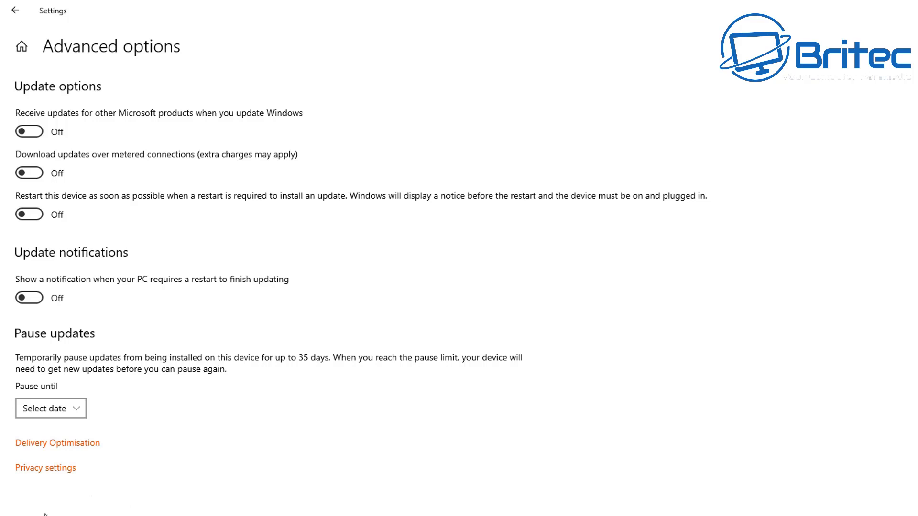
mouse_move(48, 507)
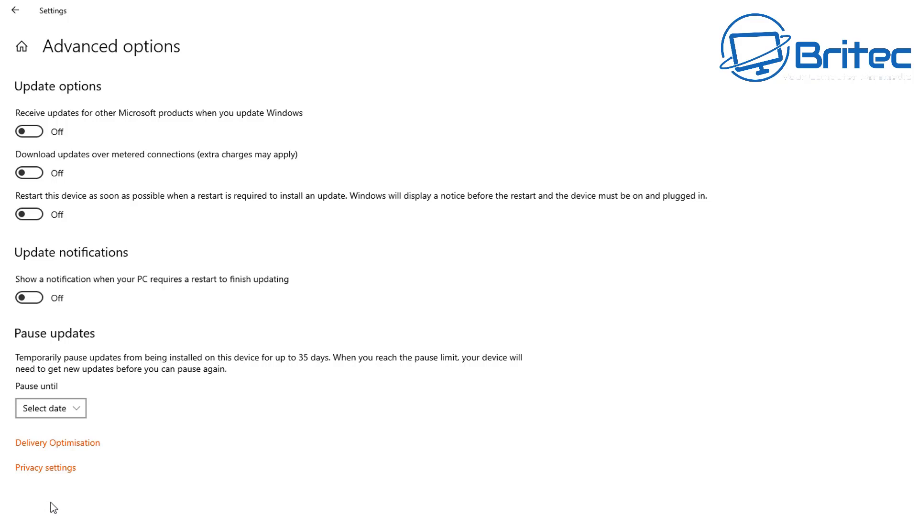
mouse_move(63, 505)
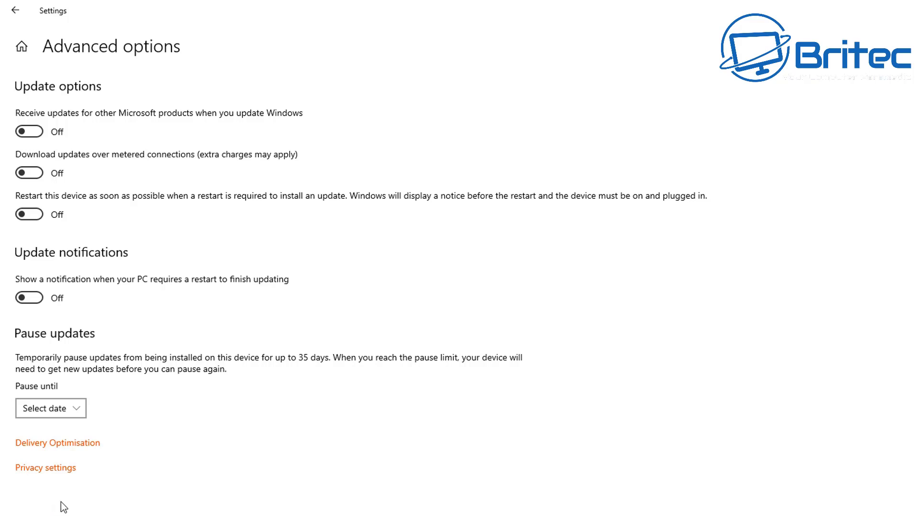
mouse_move(82, 509)
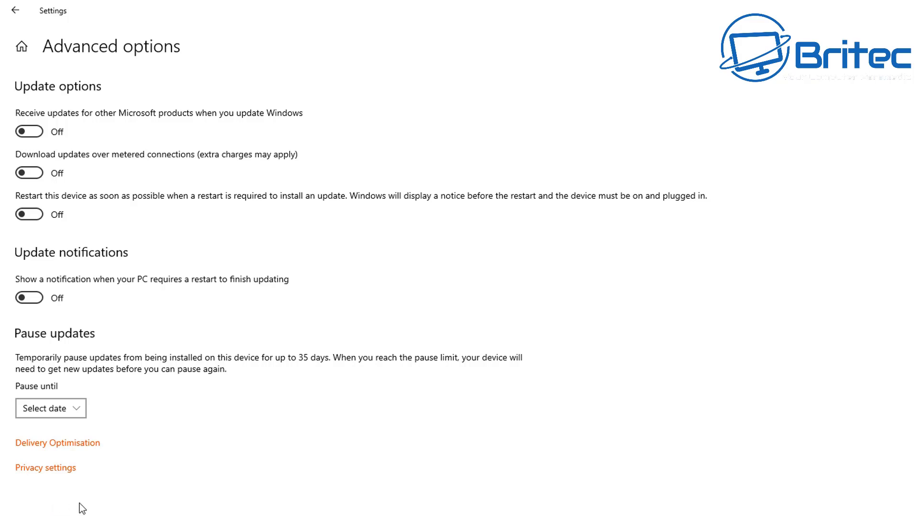
mouse_move(99, 506)
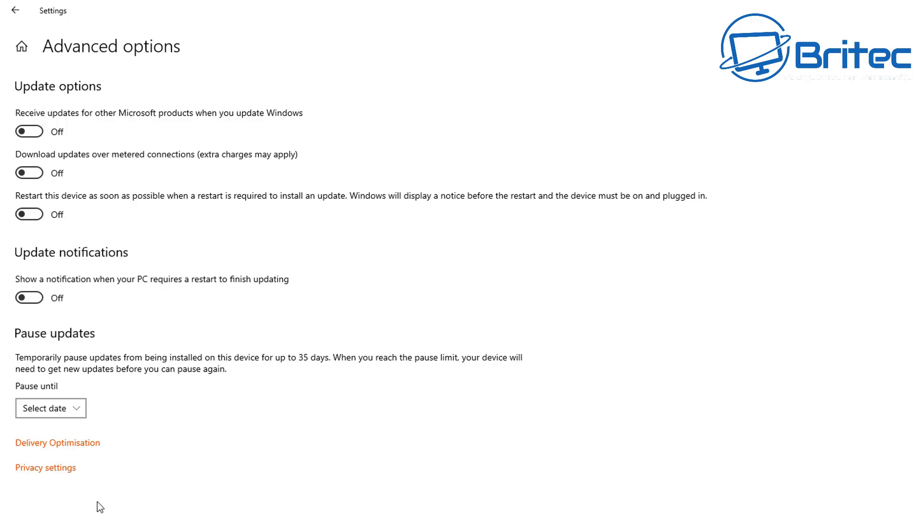
mouse_move(310, 367)
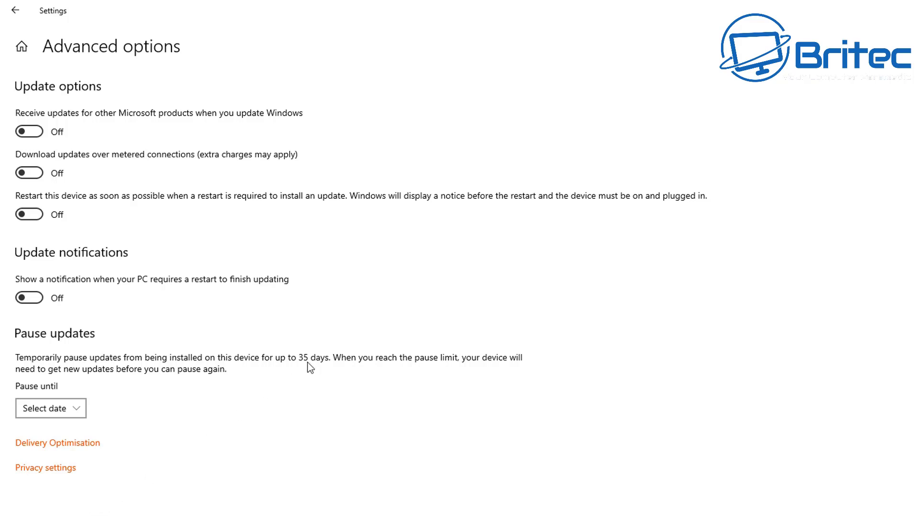
mouse_move(46, 367)
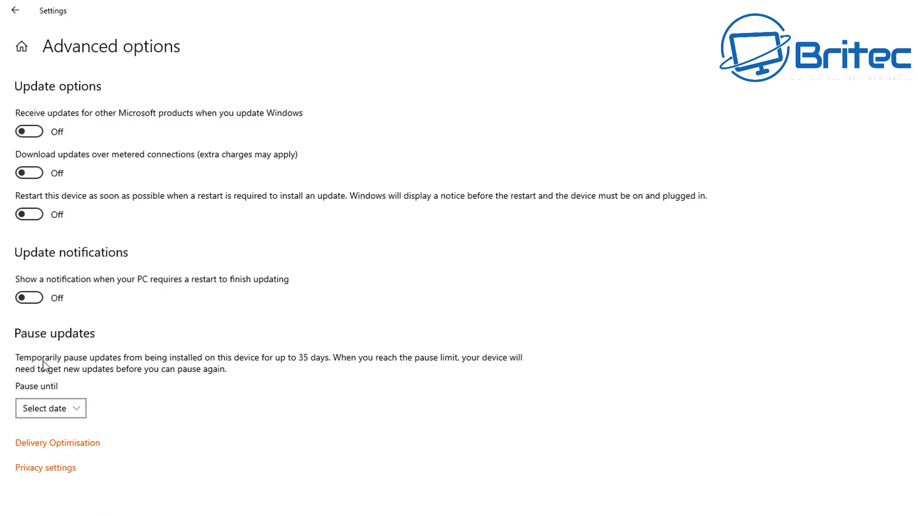
mouse_move(136, 367)
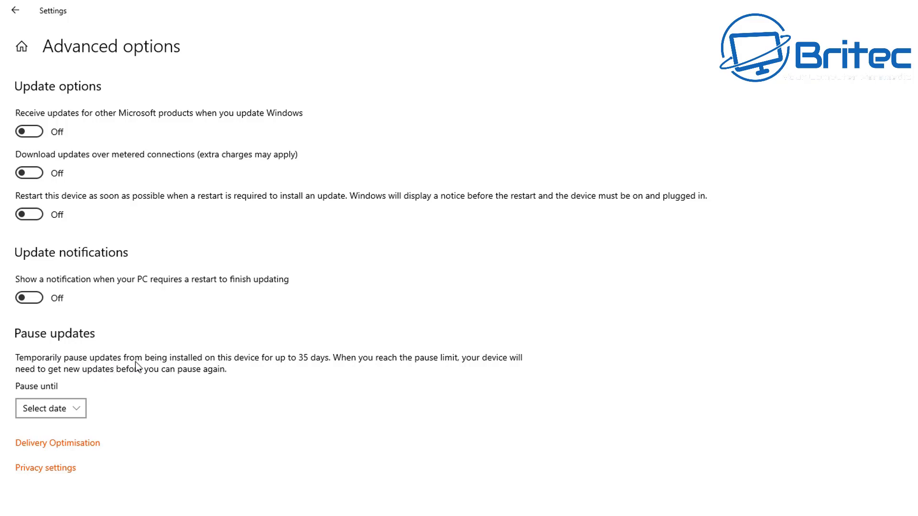
mouse_move(244, 367)
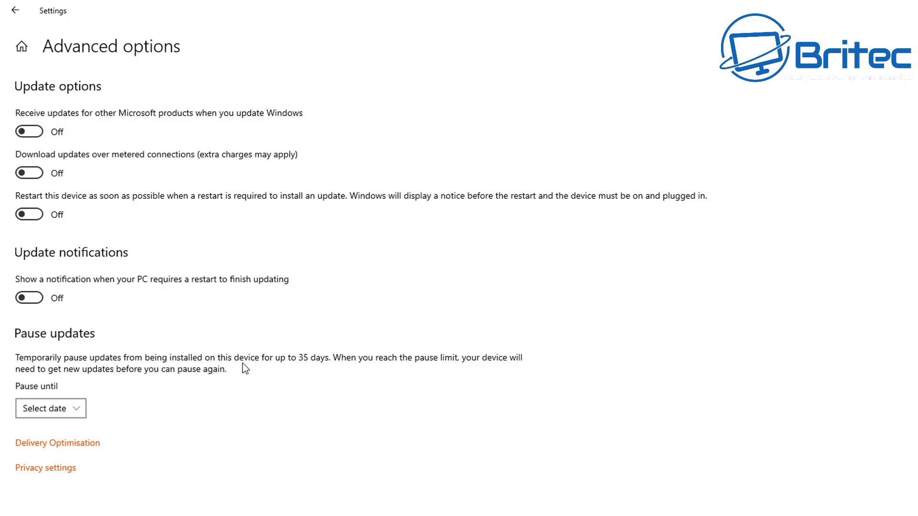
mouse_move(346, 368)
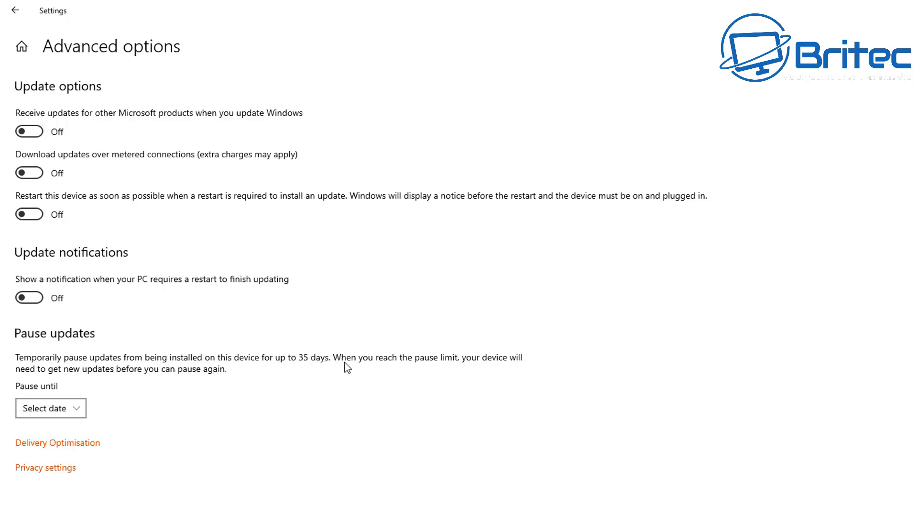
mouse_move(488, 367)
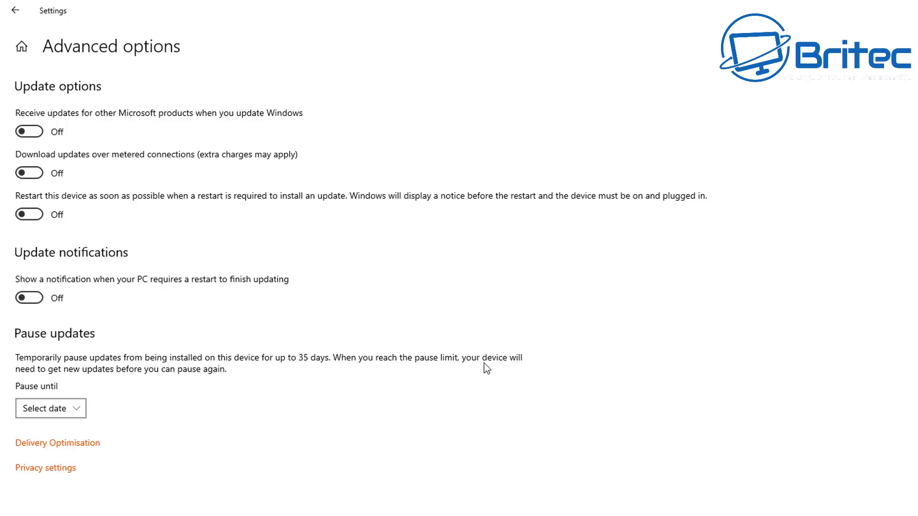
mouse_move(90, 377)
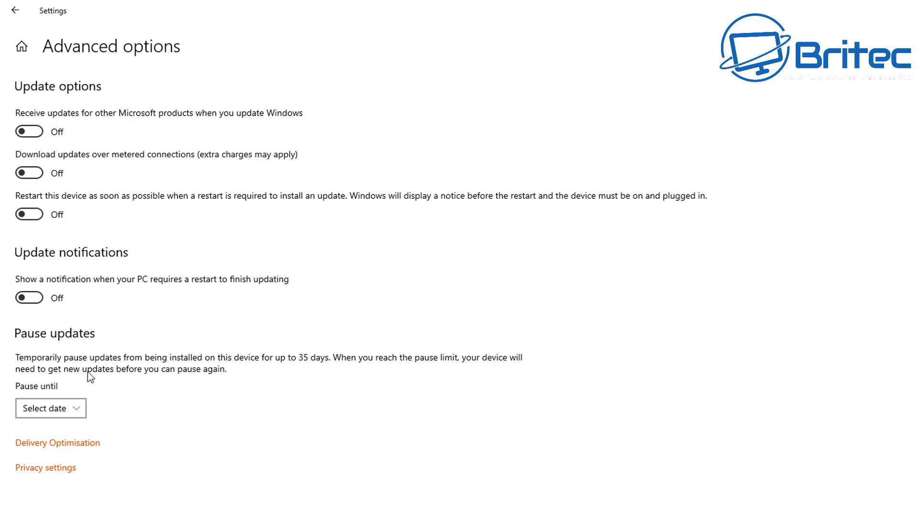
mouse_move(228, 378)
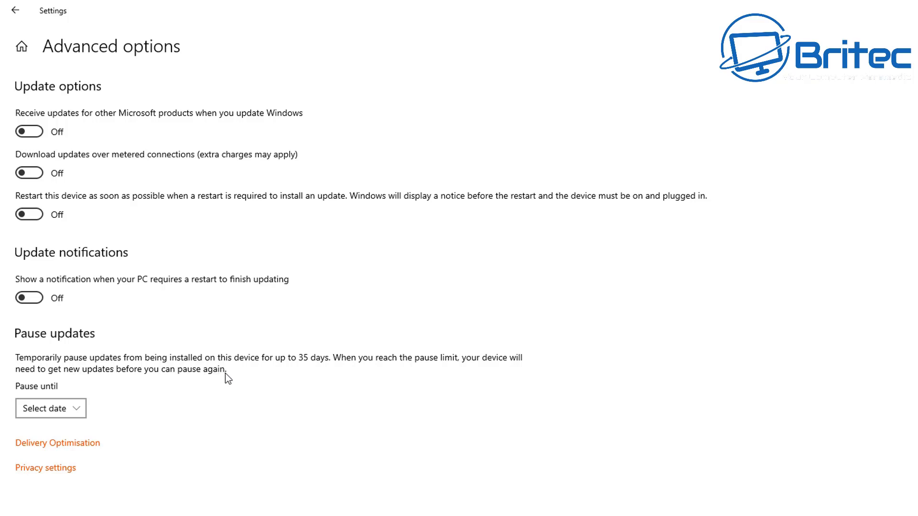
mouse_move(4, 355)
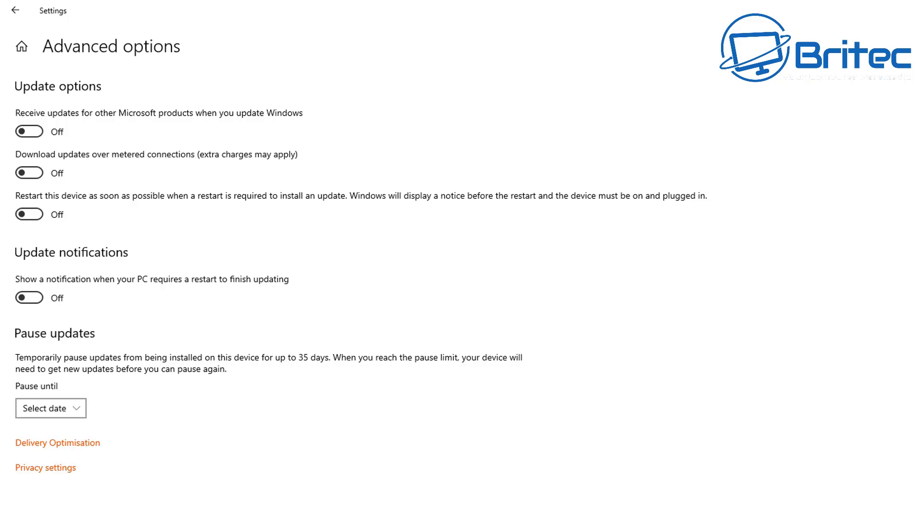
mouse_move(539, 513)
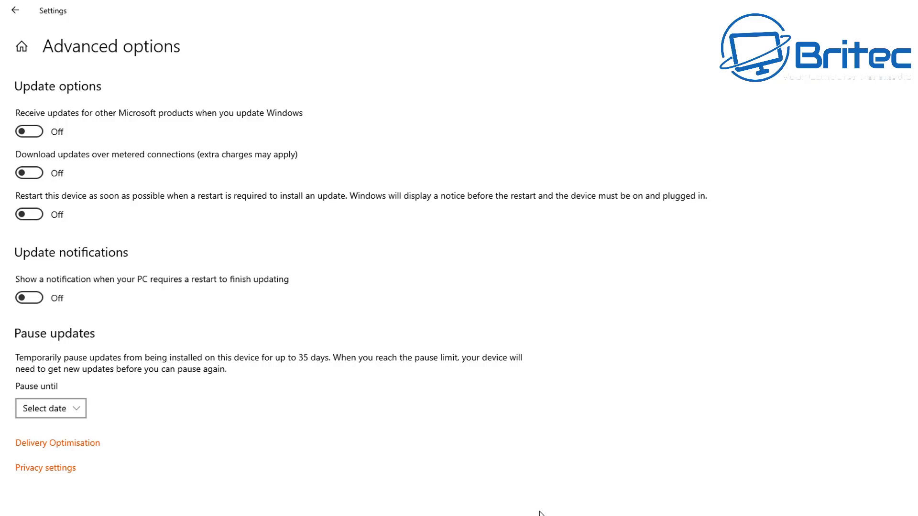
mouse_move(700, 464)
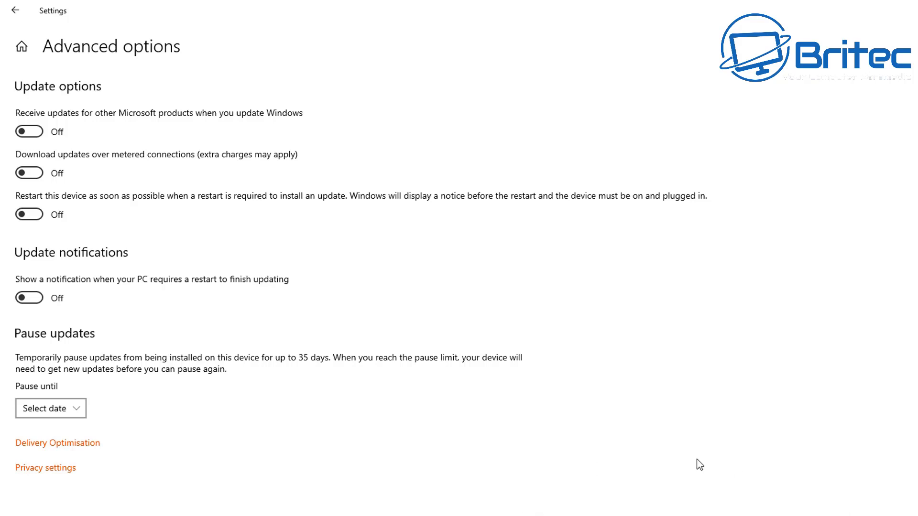
mouse_move(707, 457)
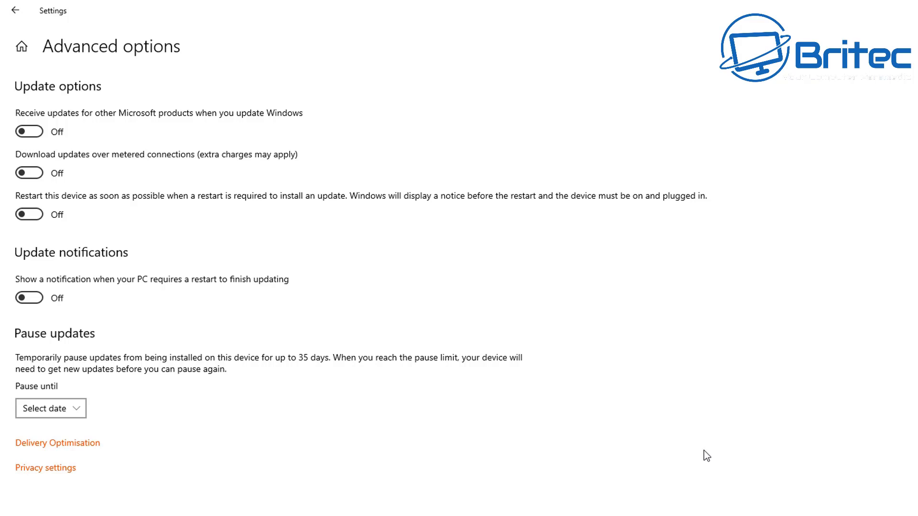
mouse_move(166, 395)
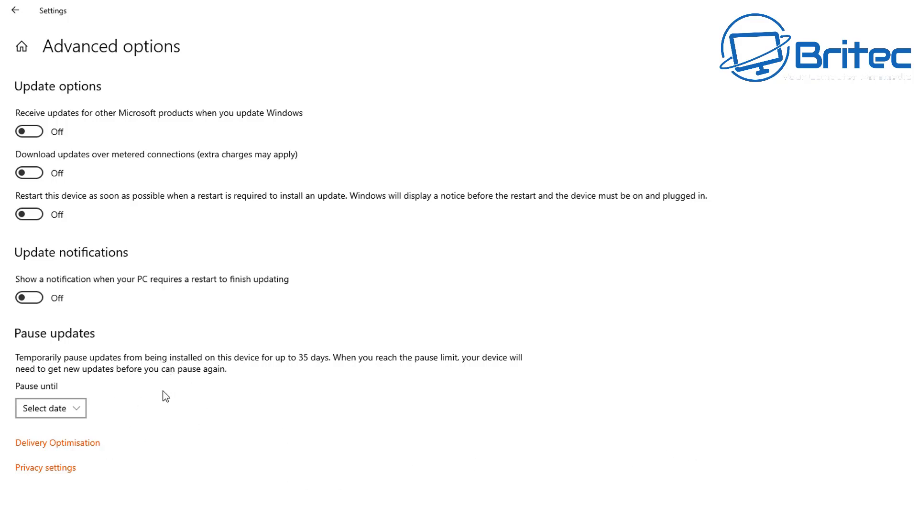
mouse_move(165, 361)
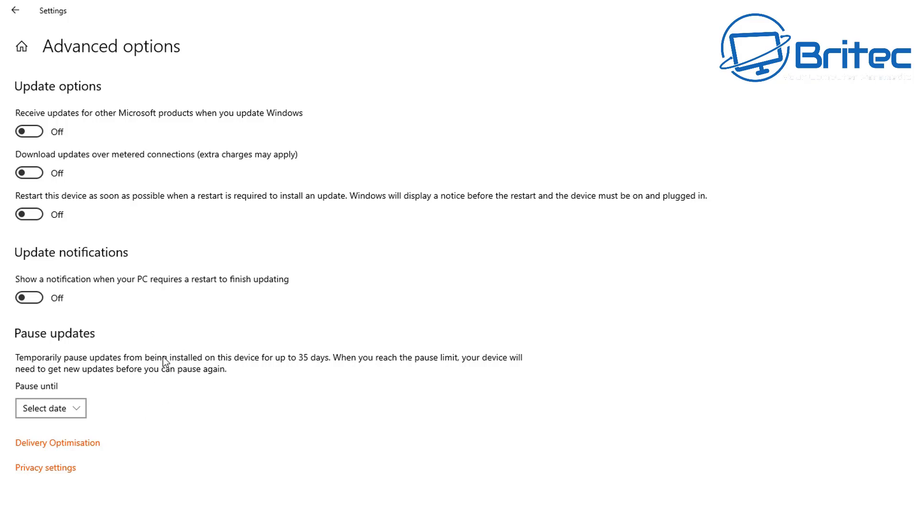
mouse_move(167, 381)
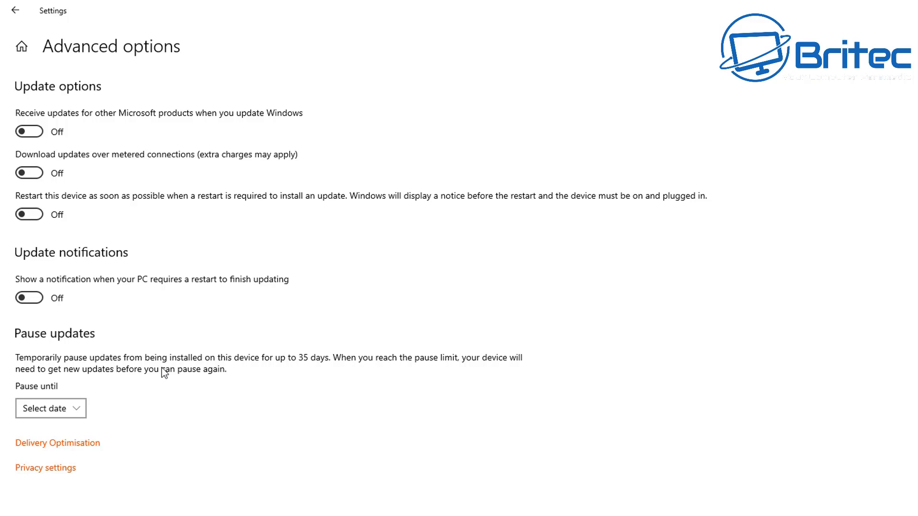
mouse_move(277, 388)
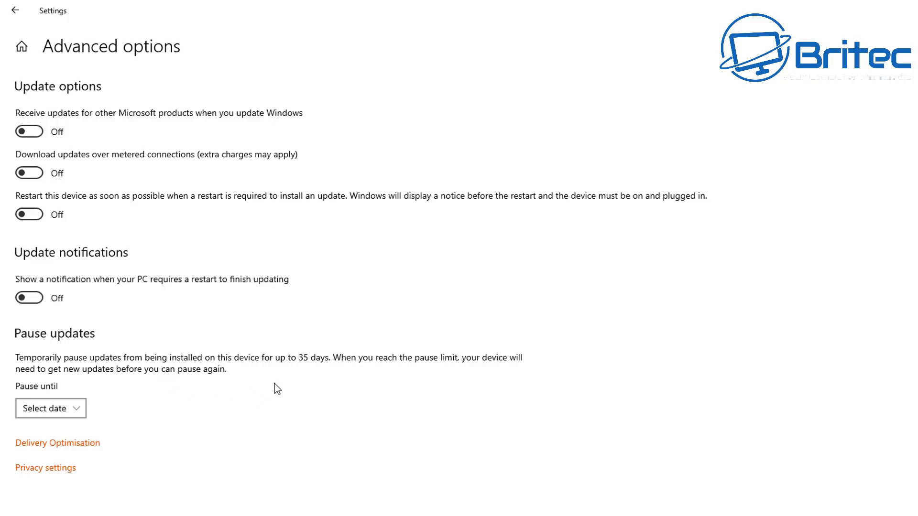
mouse_move(266, 387)
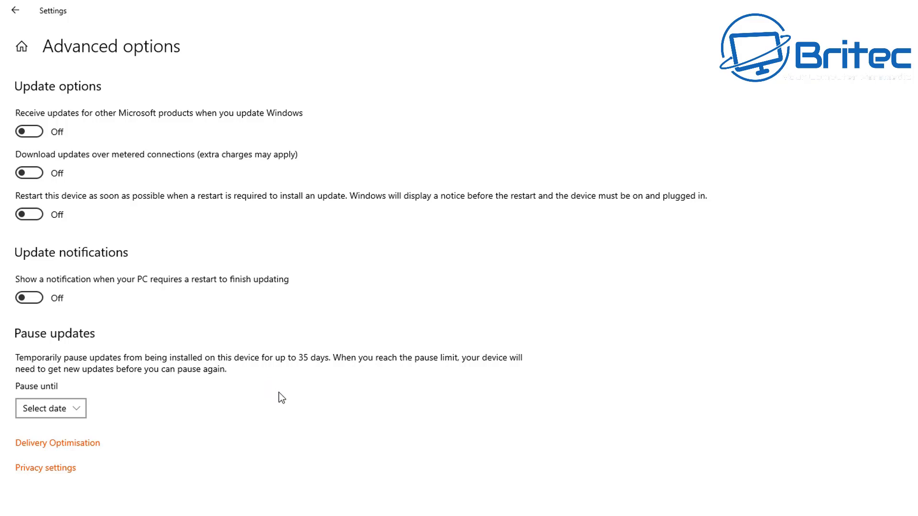
mouse_move(287, 397)
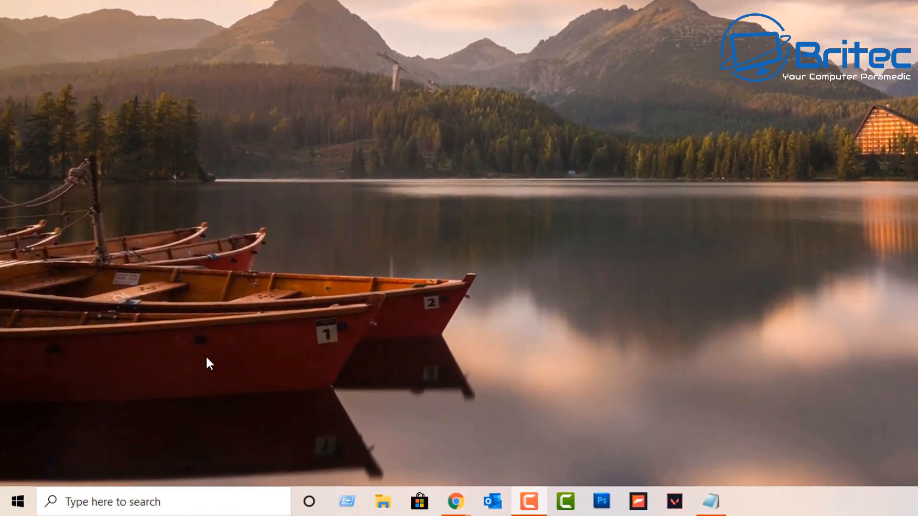
mouse_move(210, 306)
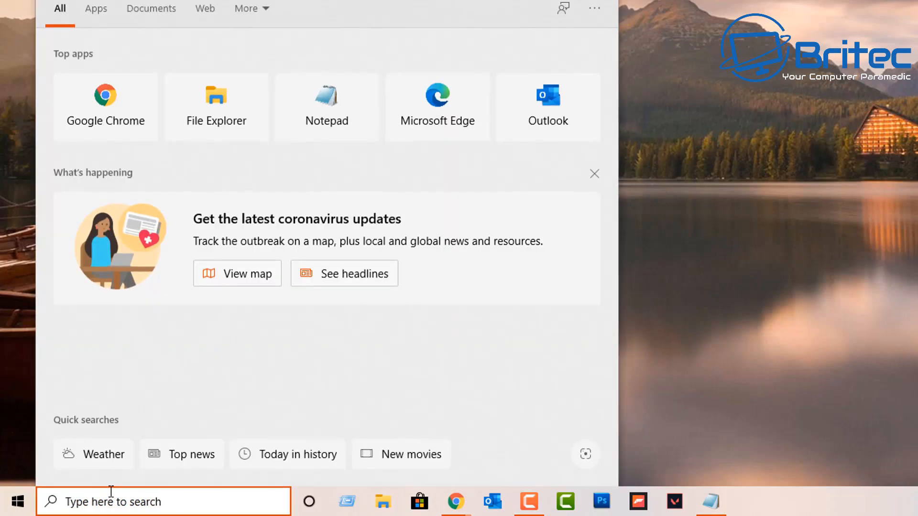
Search for gpedit.msc from the taskbar to launch Local Group Policy Editor.
type("gpedi")
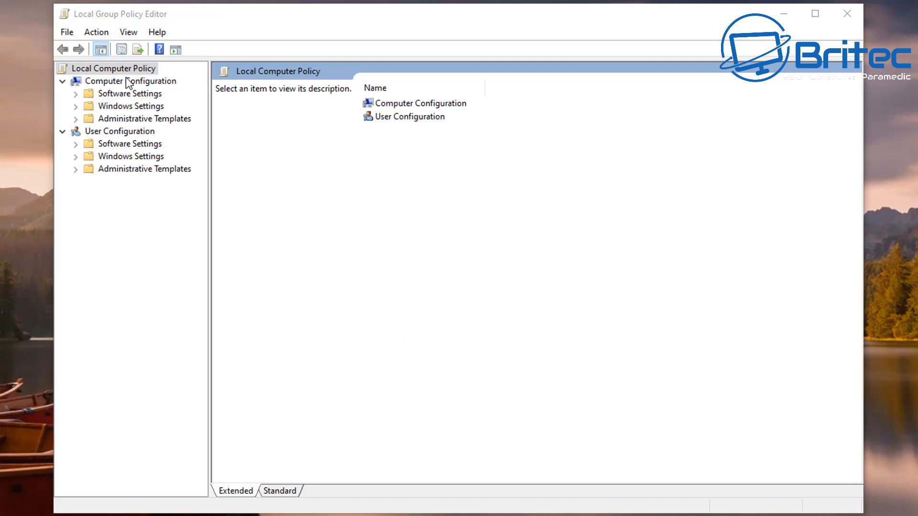
Expand Computer Configuration > Administrative Templates > Windows Components > Windows Update and select Windows Update for Business.
left_click(132, 80)
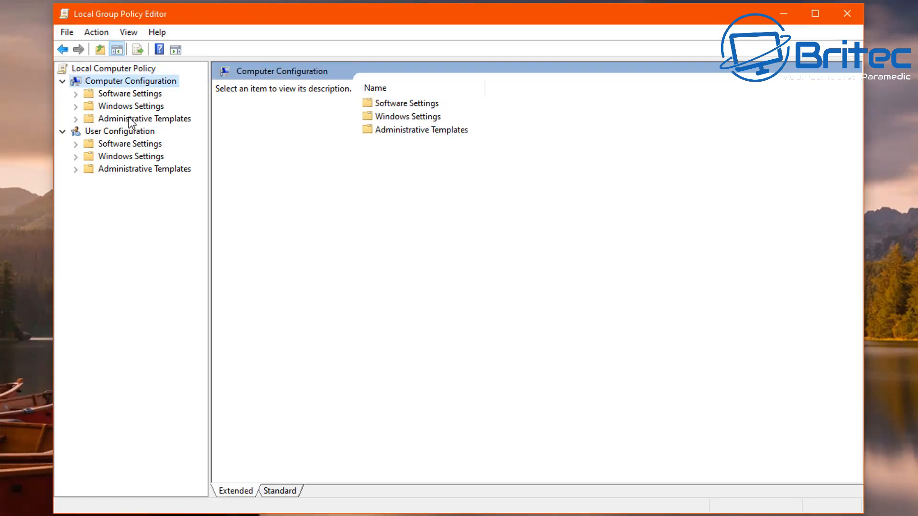
left_click(160, 119)
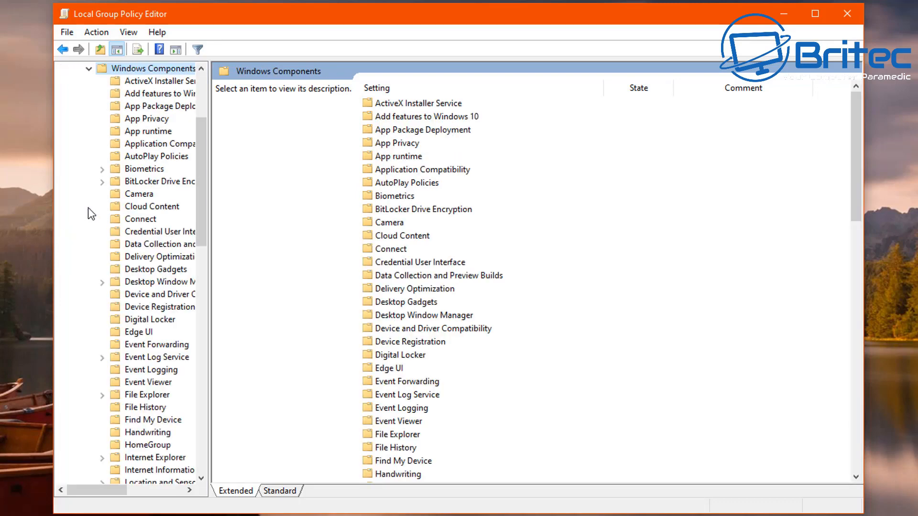
mouse_move(209, 263)
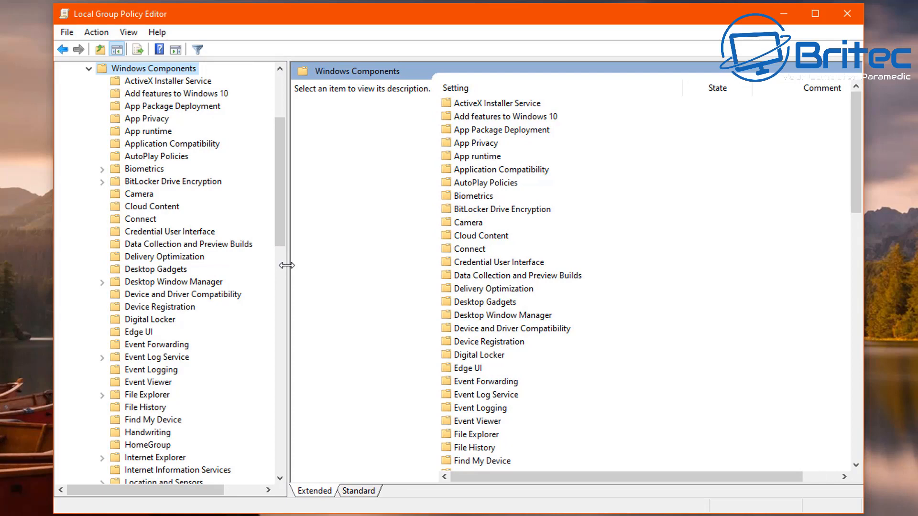
scroll("down", 3)
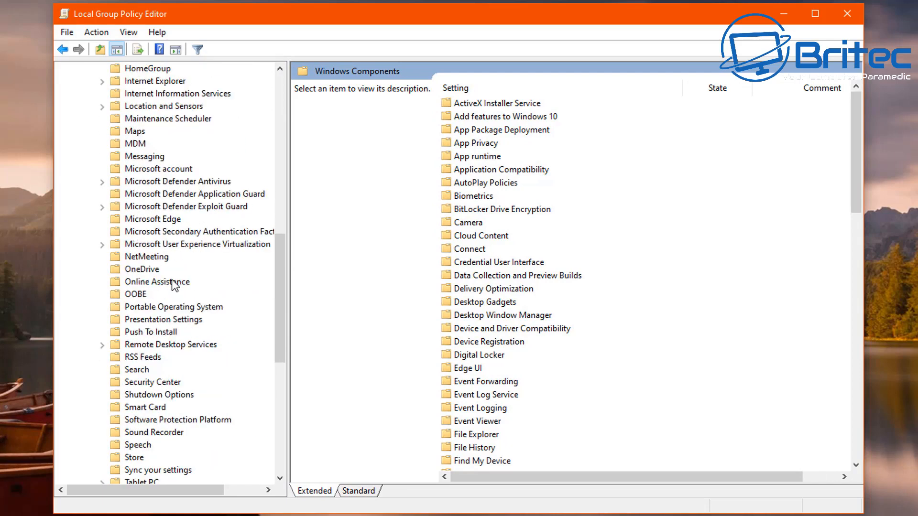
scroll("down", 3)
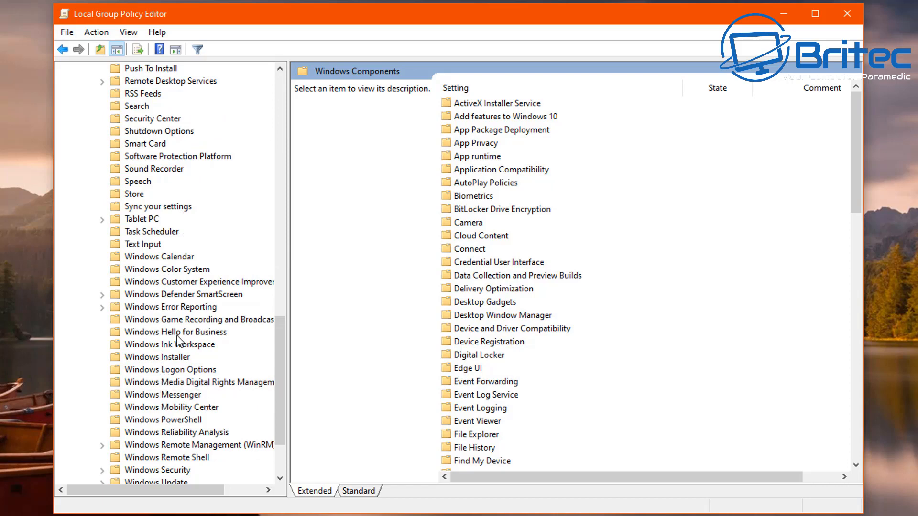
left_click(166, 444)
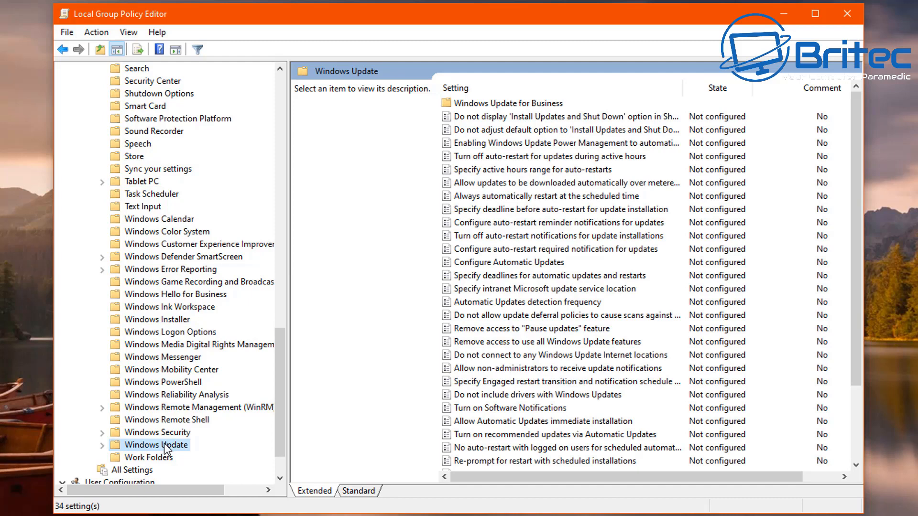
mouse_move(470, 252)
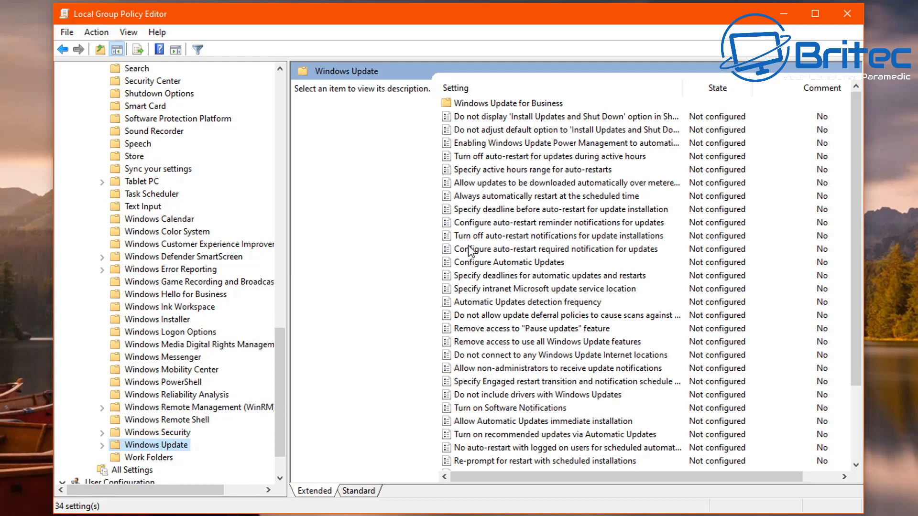
left_click(507, 103)
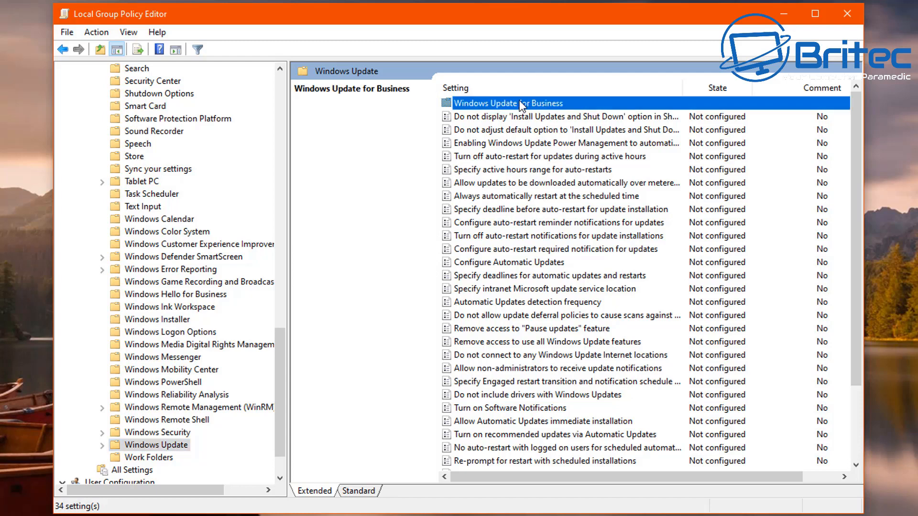
Open 'Select when Preview Builds and Feature Updates are received' under Windows Update for Business.
double_click(508, 103)
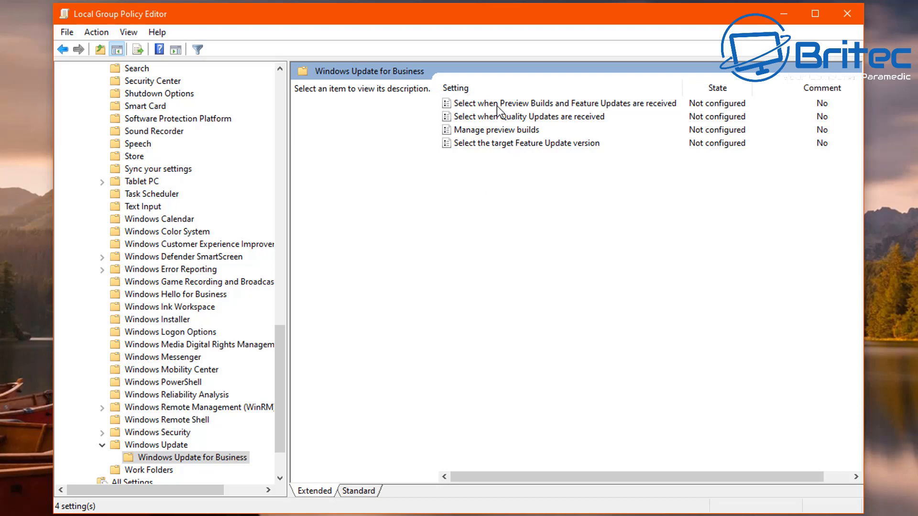
left_click(562, 104)
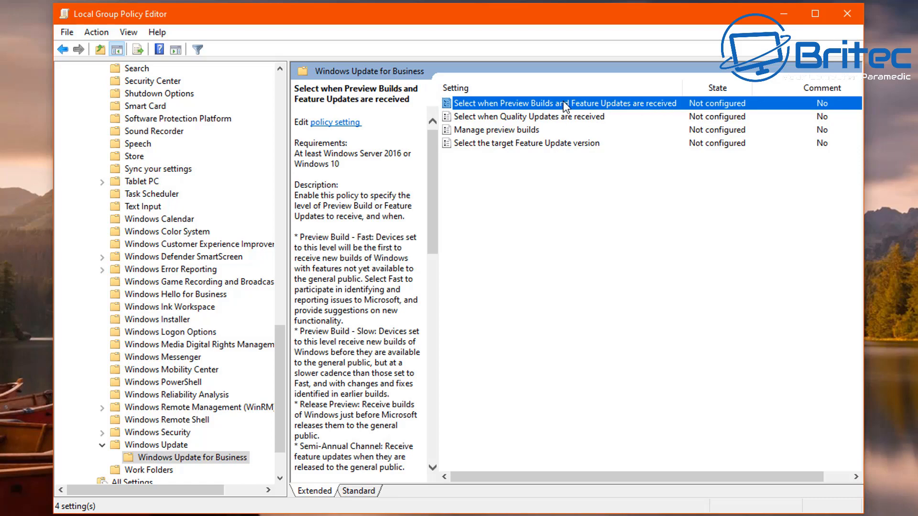
double_click(564, 103)
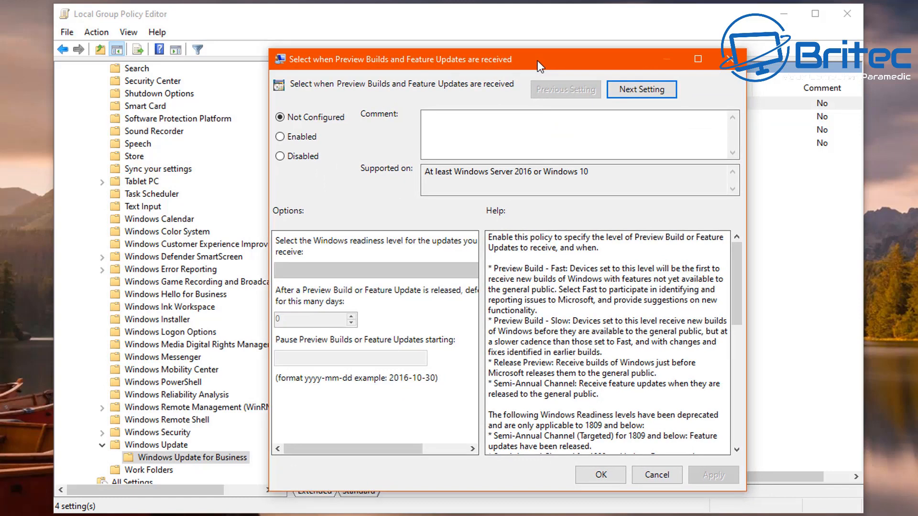
Enable the policy with Semi-Annual Channel readiness level and a 365-day deferral.
left_click(280, 137)
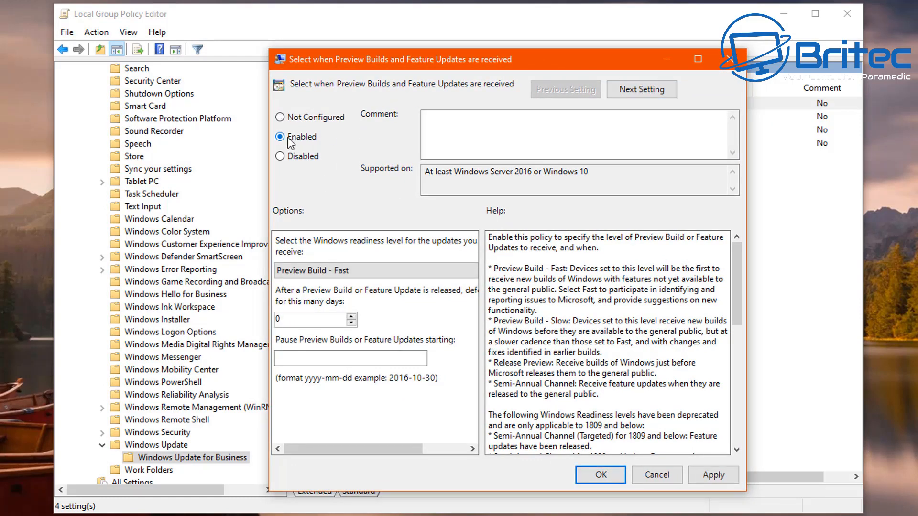
left_click(375, 270)
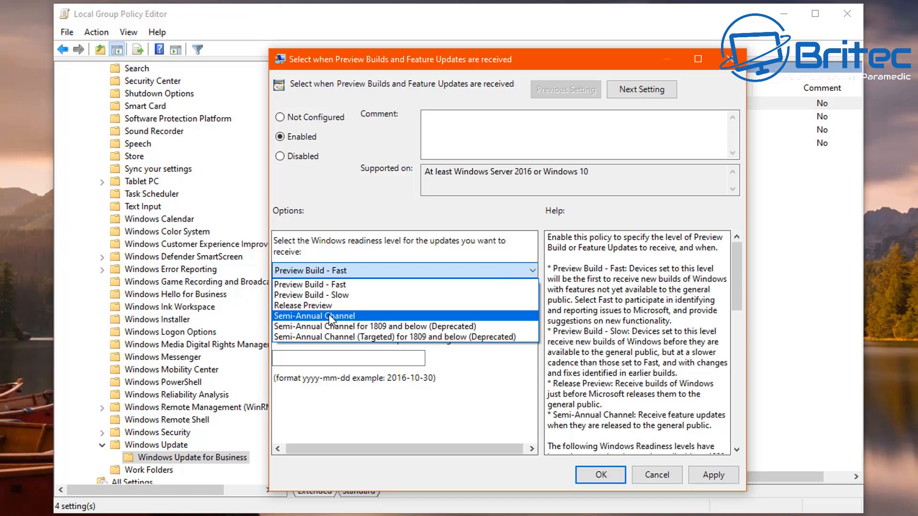
mouse_move(312, 295)
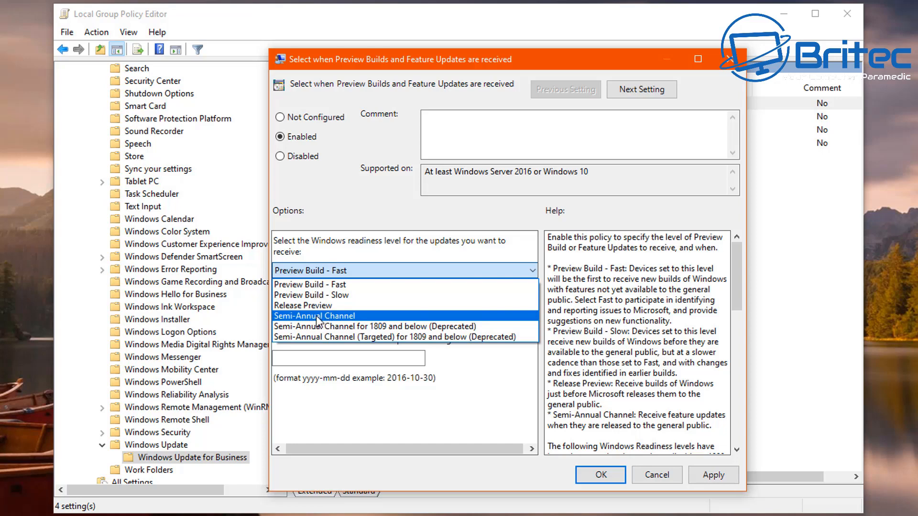
left_click(314, 316)
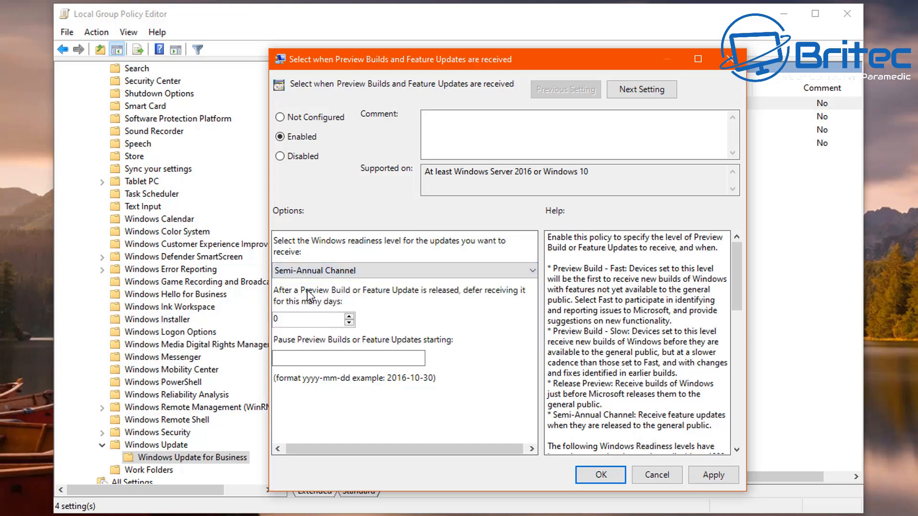
mouse_move(344, 333)
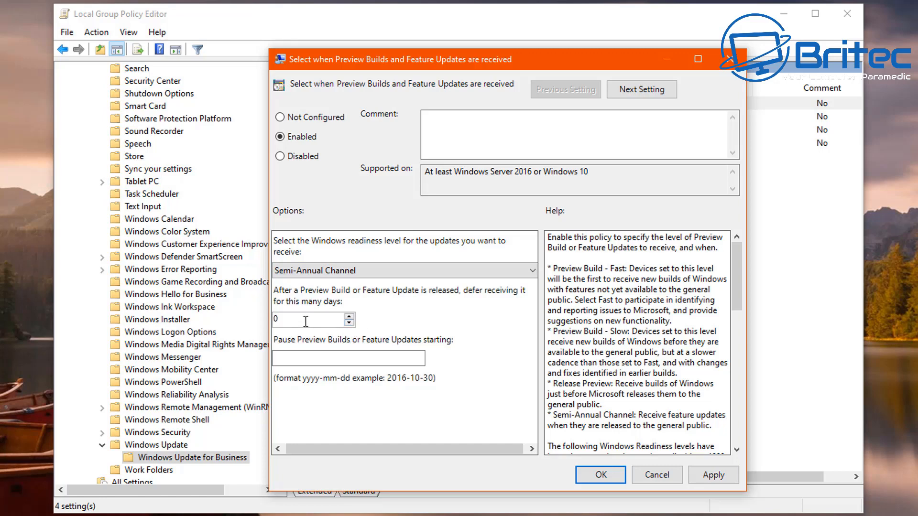
type("3")
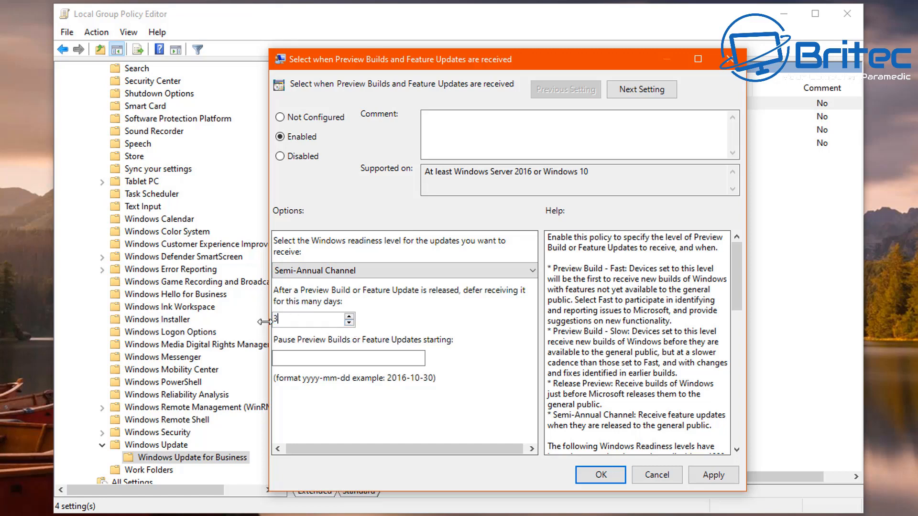
type("365")
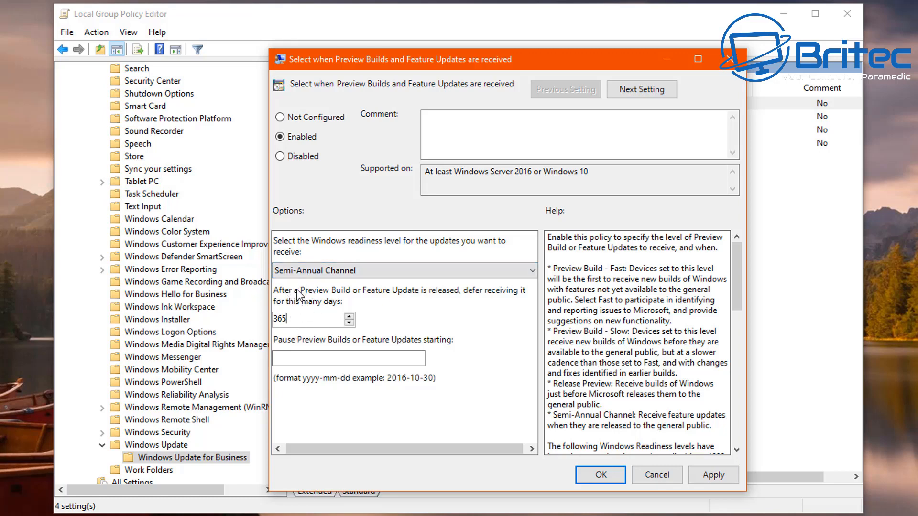
left_click(402, 271)
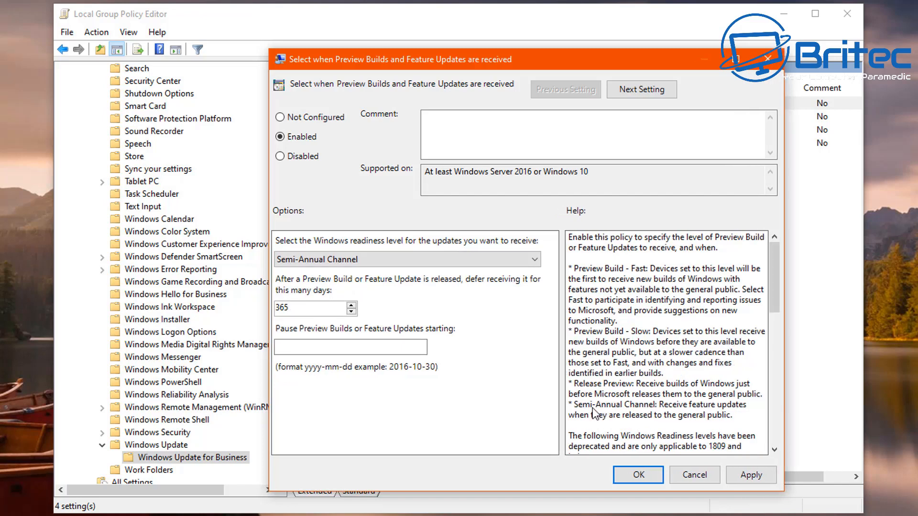
mouse_move(673, 413)
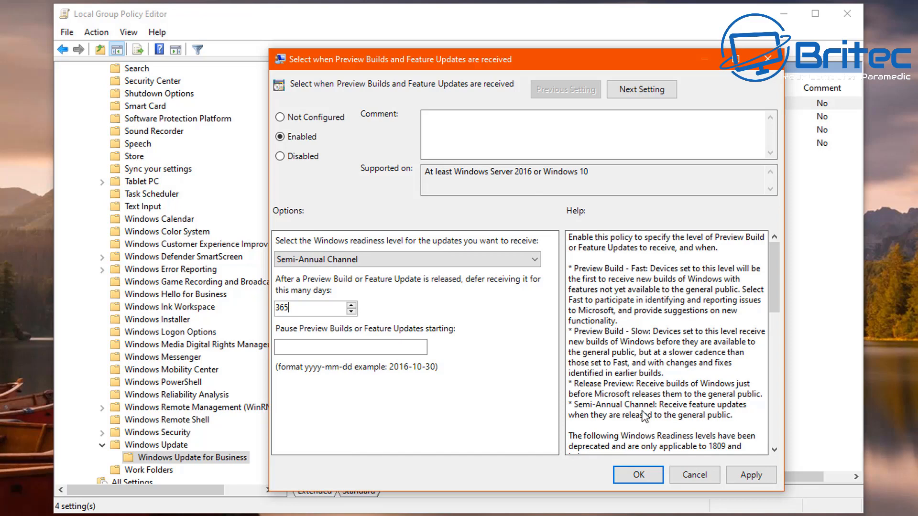
mouse_move(664, 425)
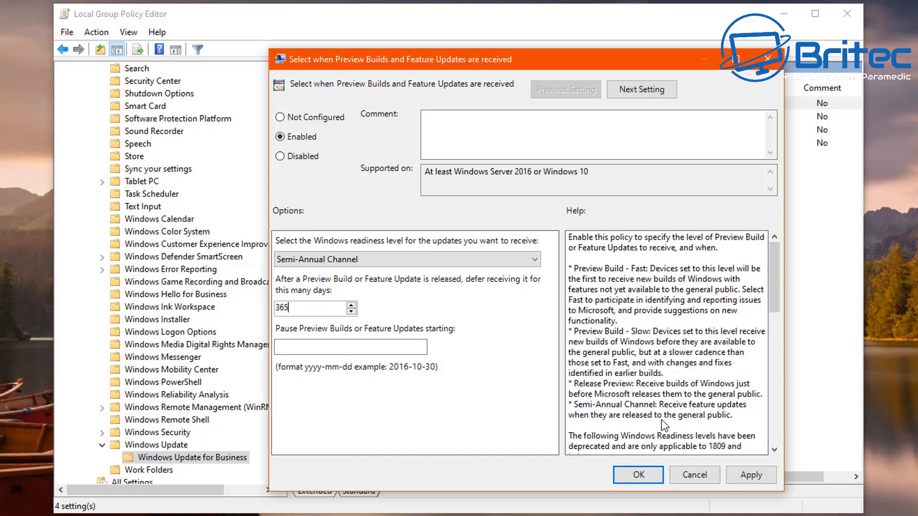
mouse_move(708, 425)
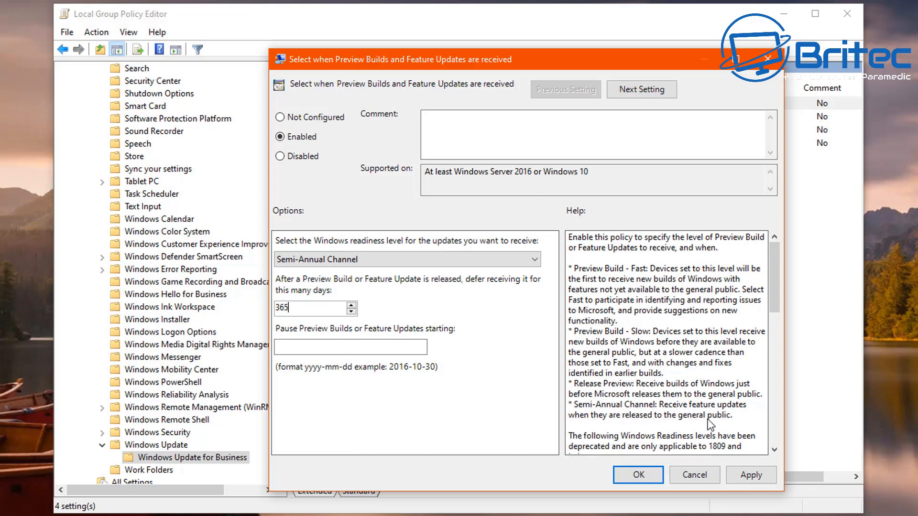
mouse_move(661, 421)
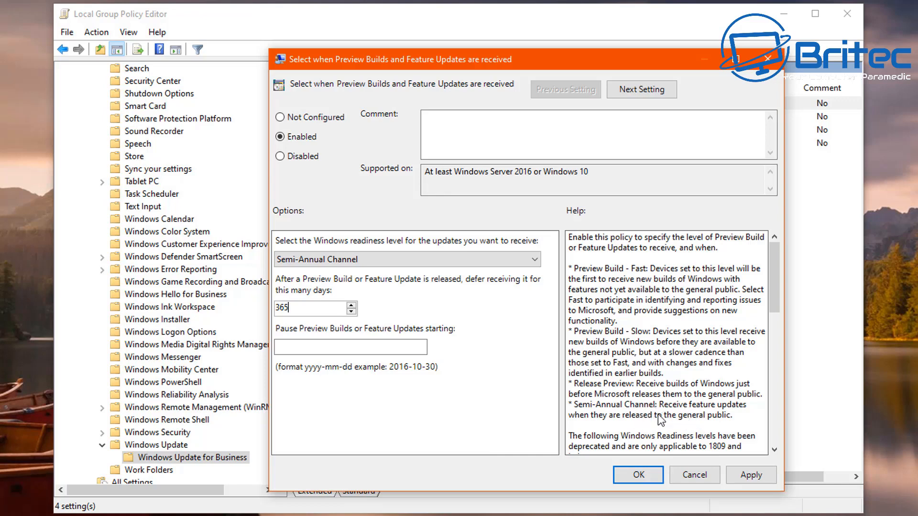
left_click(298, 309)
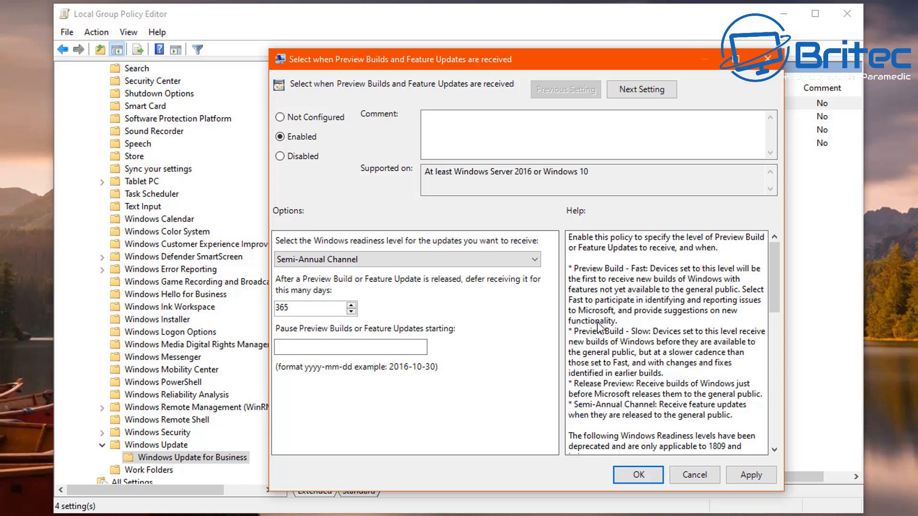
scroll("down", 3)
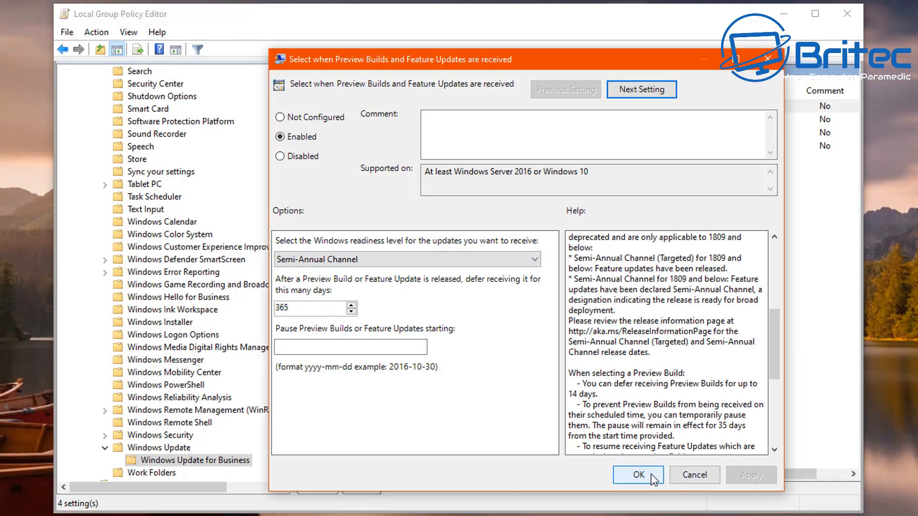
Confirm the 365-day policy and check Windows Update advanced options now say managed by your organisation.
left_click(638, 475)
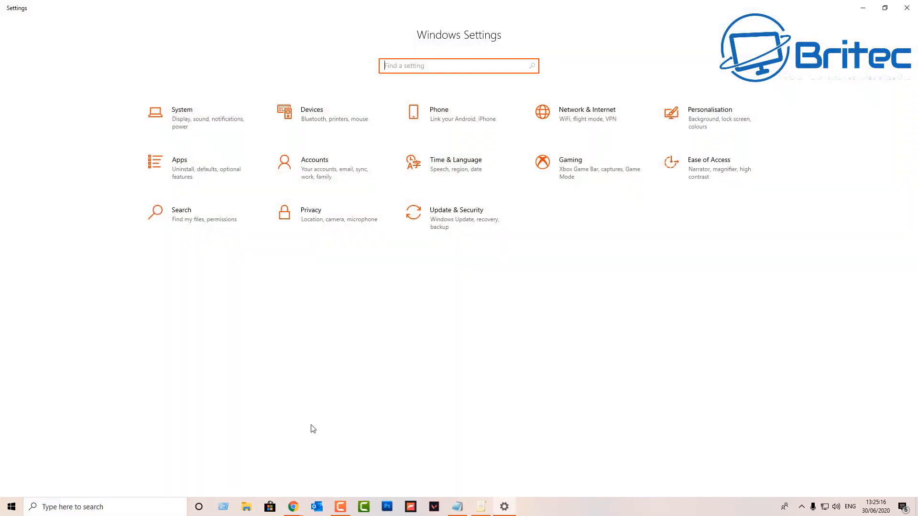
left_click(456, 209)
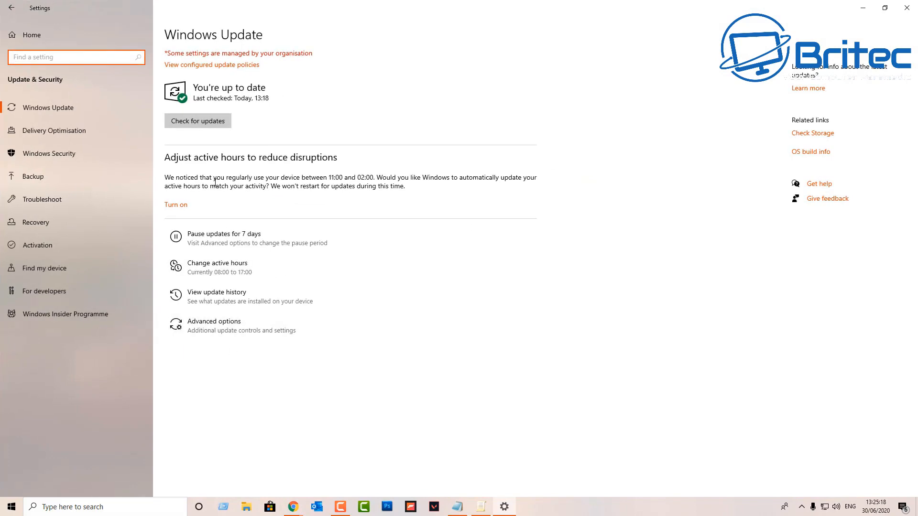
left_click(213, 322)
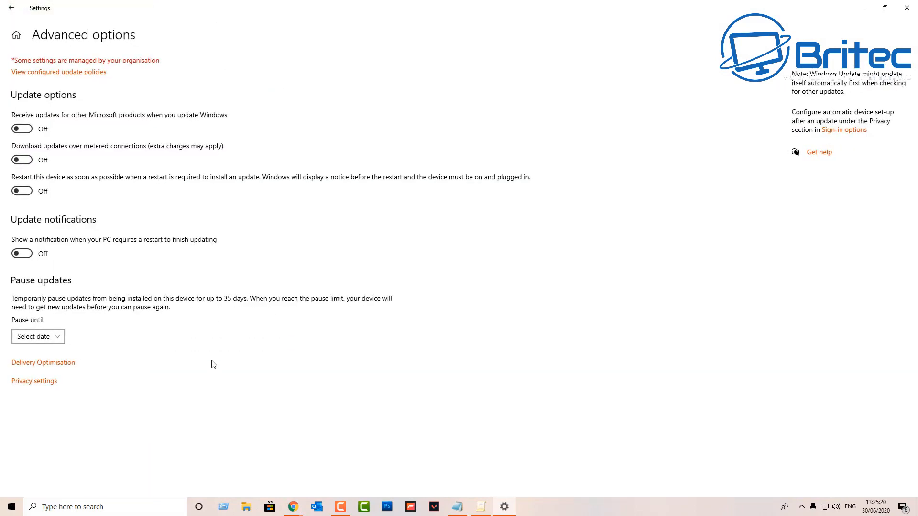
mouse_move(66, 321)
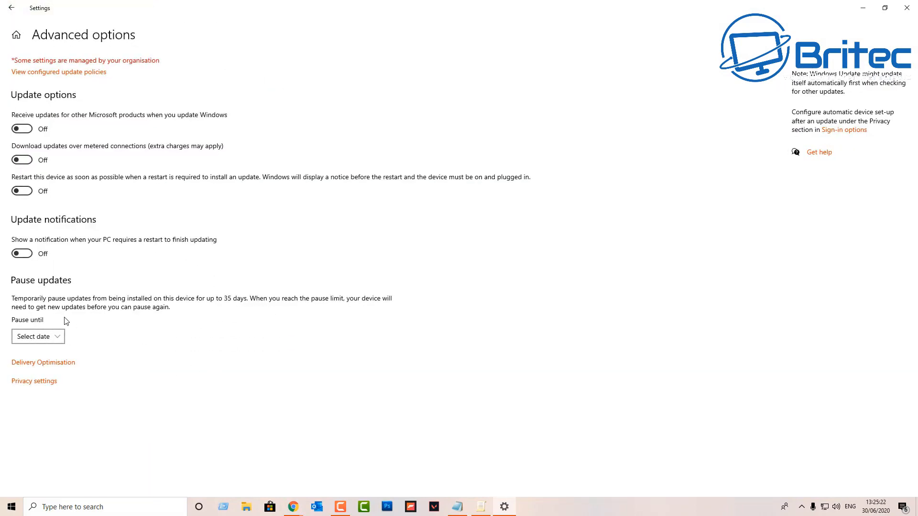
mouse_move(350, 220)
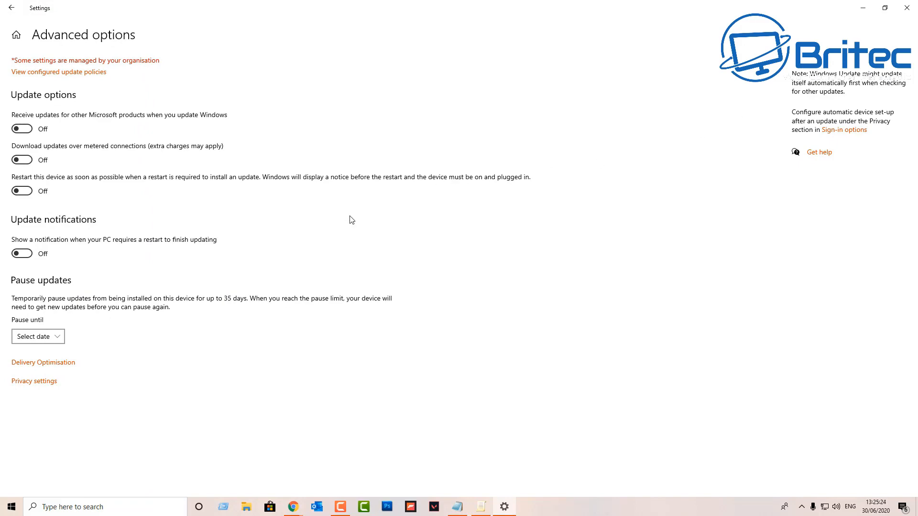
left_click(11, 8)
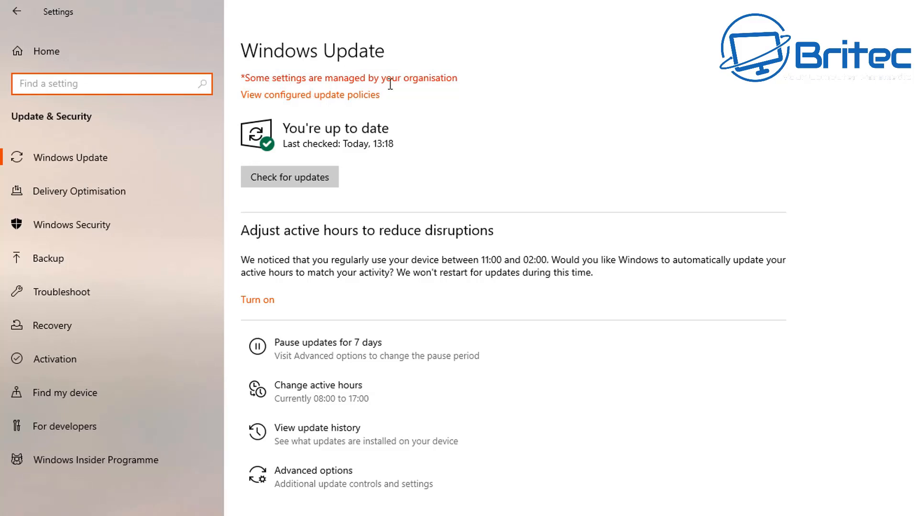
mouse_move(312, 103)
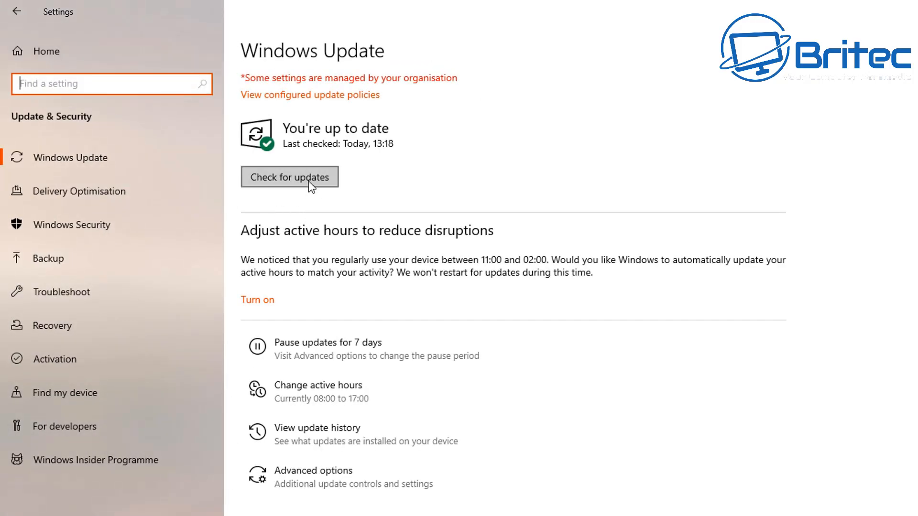
Check for updates, then close Settings.
left_click(288, 176)
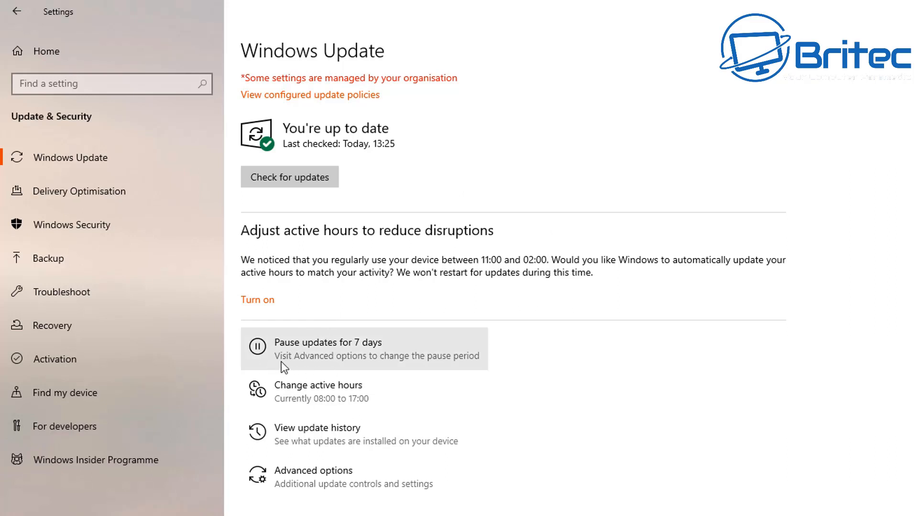
mouse_move(370, 355)
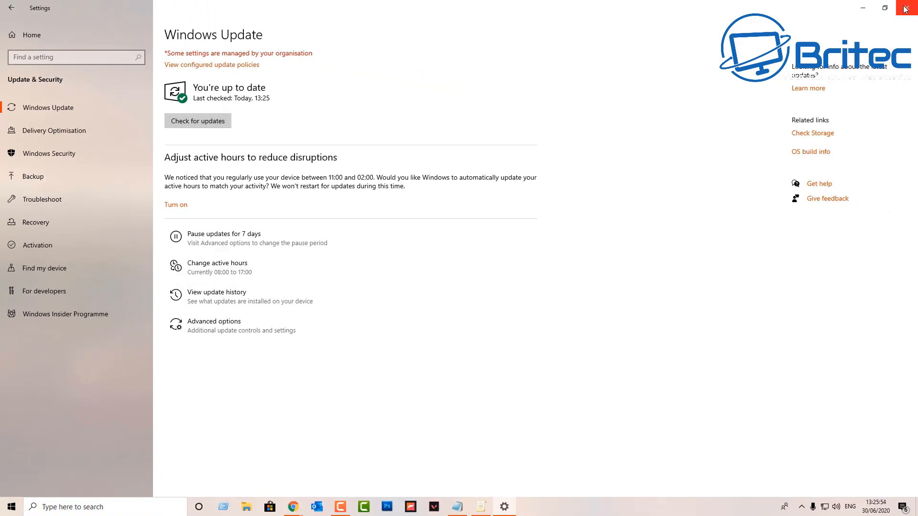
left_click(907, 8)
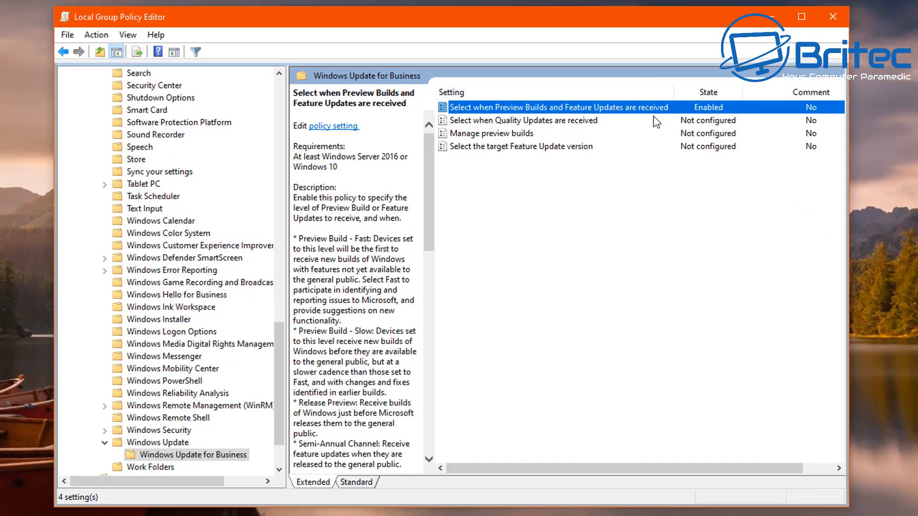
mouse_move(578, 111)
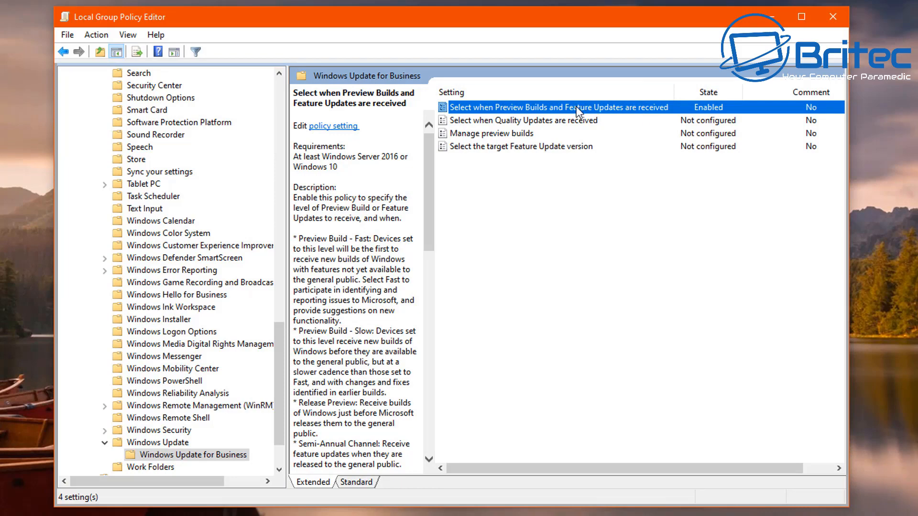
Reset the preview builds and feature updates policy to Not Configured and apply it.
double_click(557, 106)
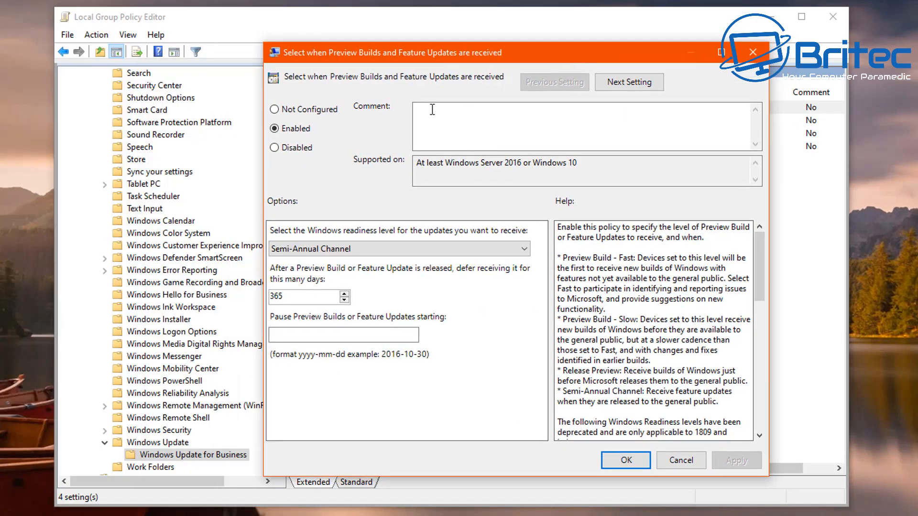
left_click(274, 109)
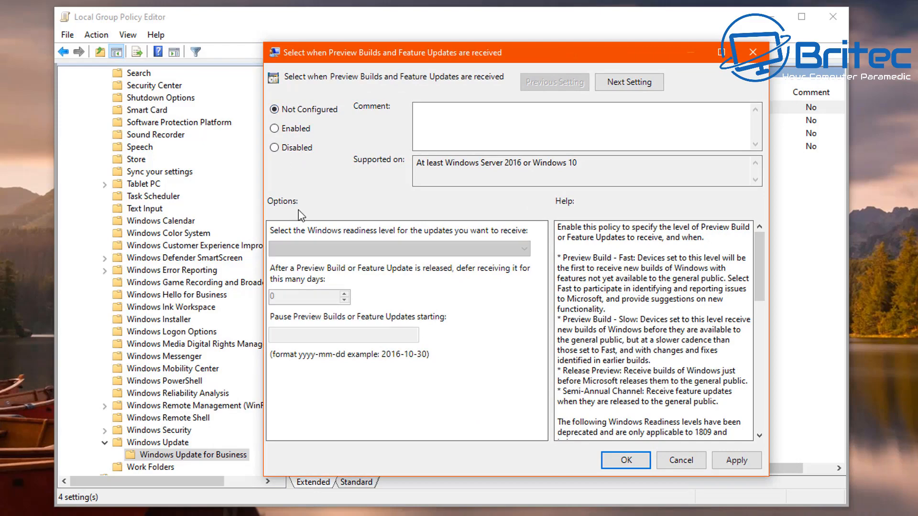
left_click(625, 460)
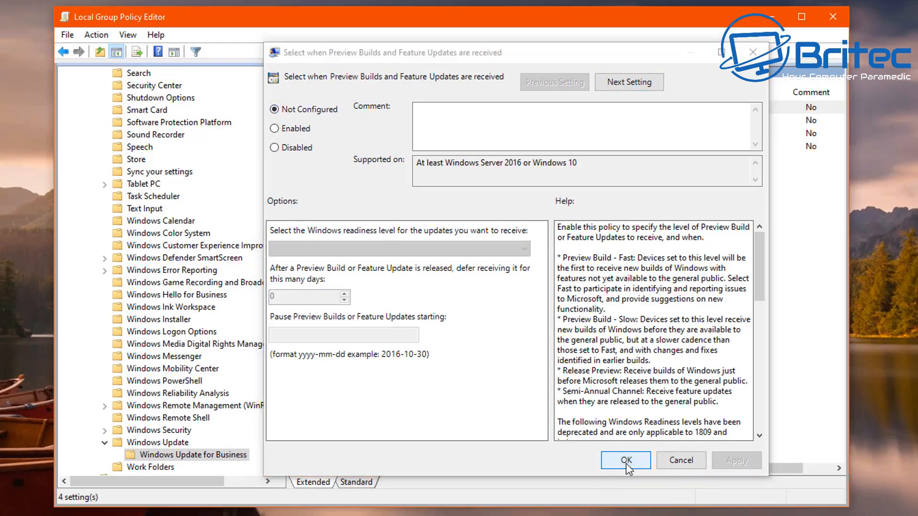
left_click(625, 460)
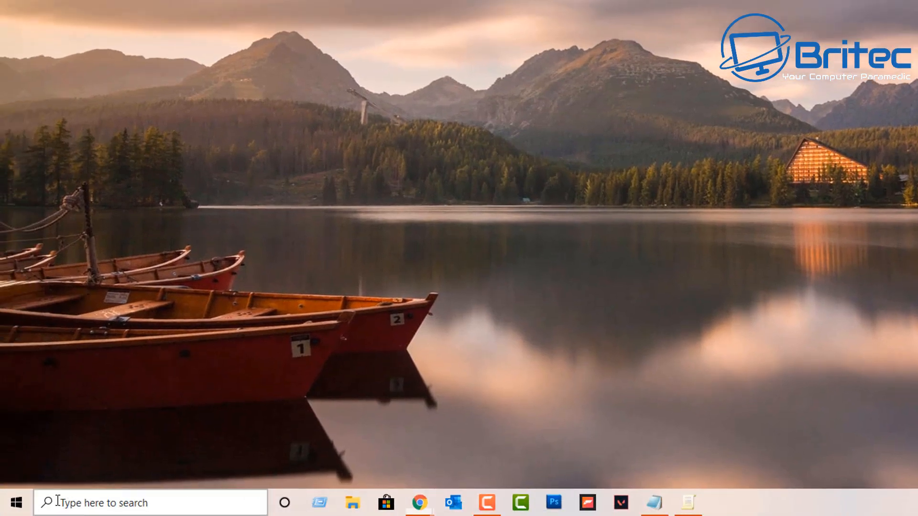
Launch Command Prompt as administrator from search.
type("cmd")
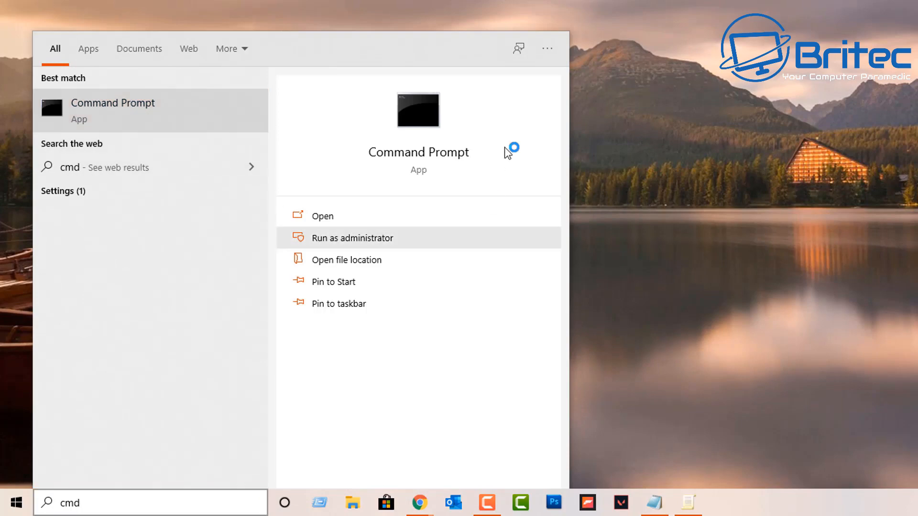
left_click(353, 238)
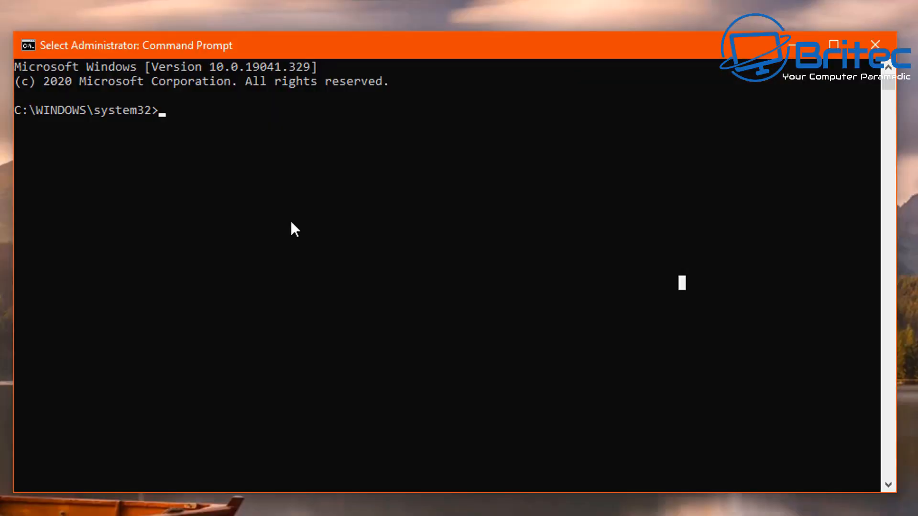
Run gpupdate /force to refresh Group Policy immediately.
type("gp")
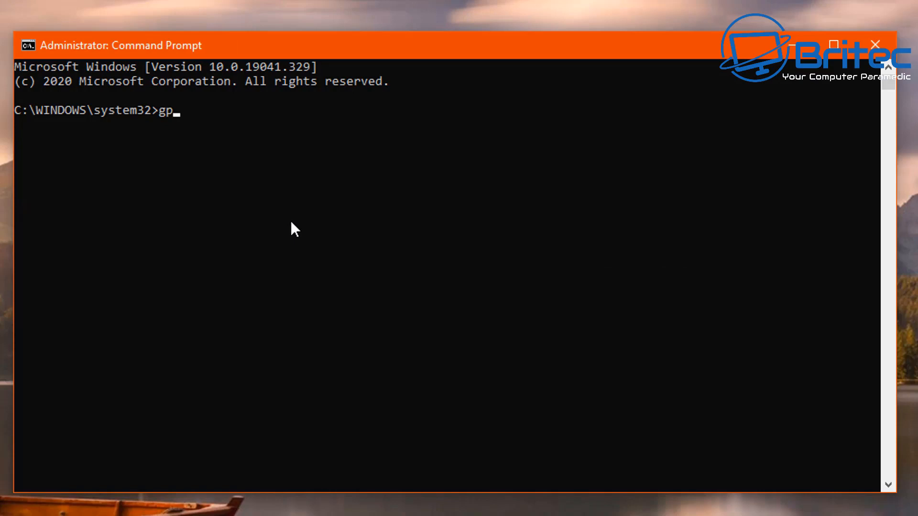
type("update")
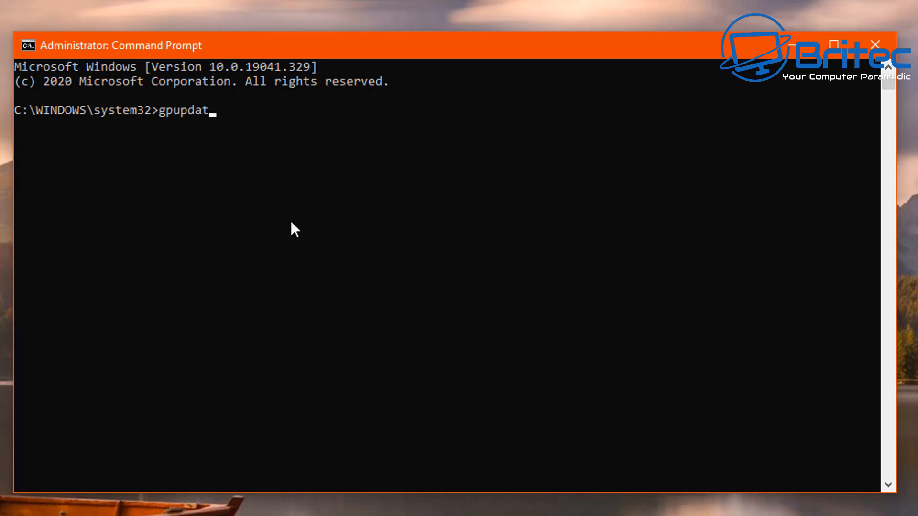
type("e")
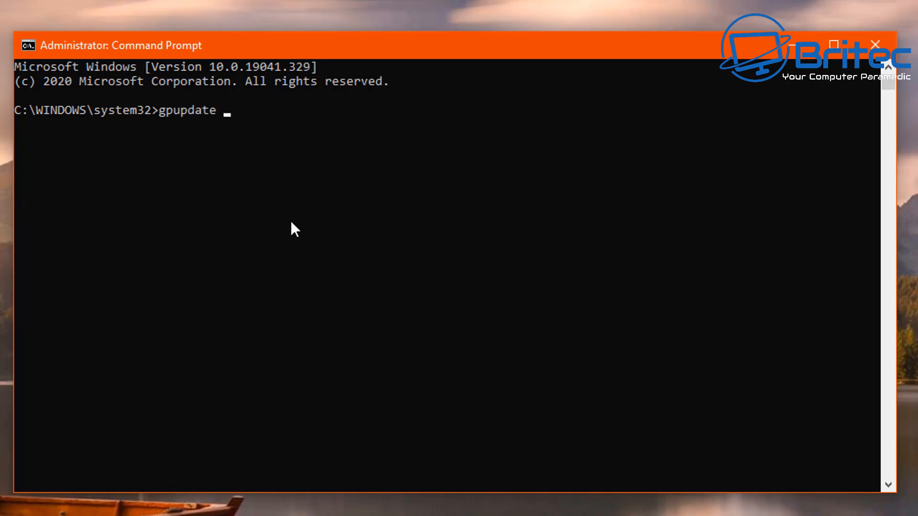
type("/force")
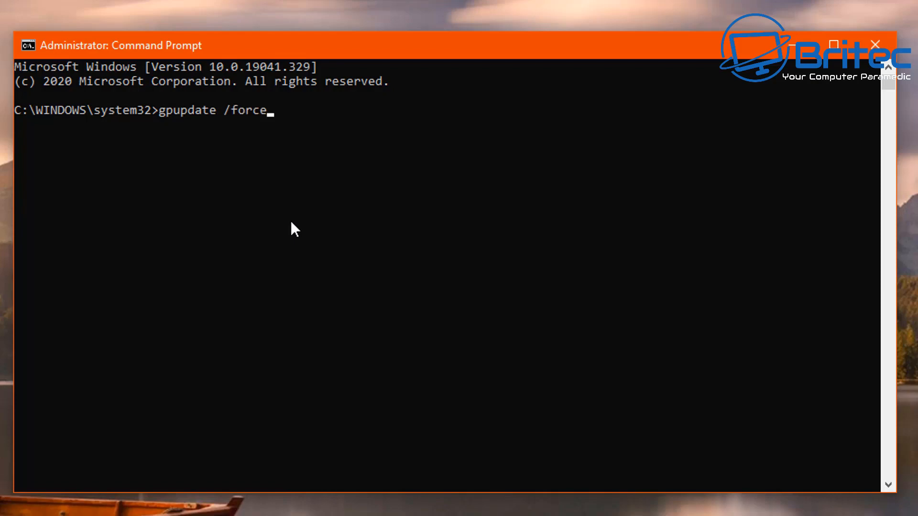
key("Enter")
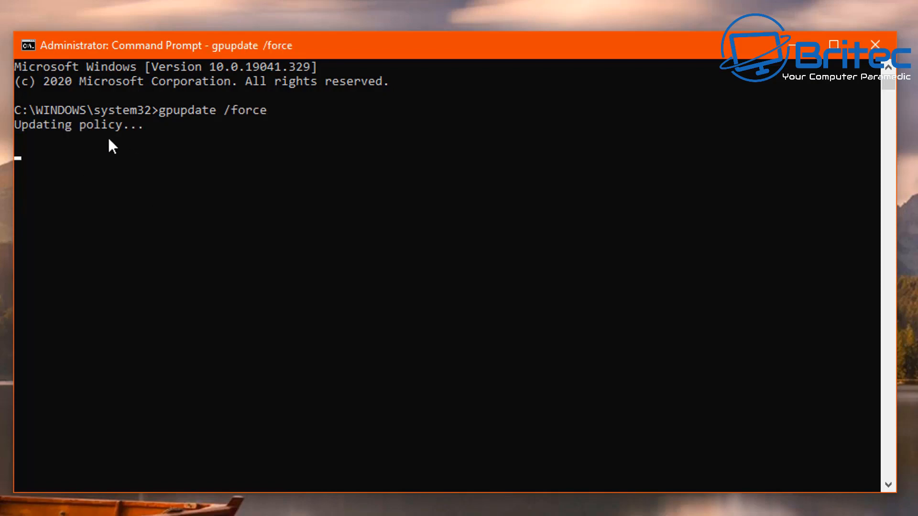
mouse_move(148, 160)
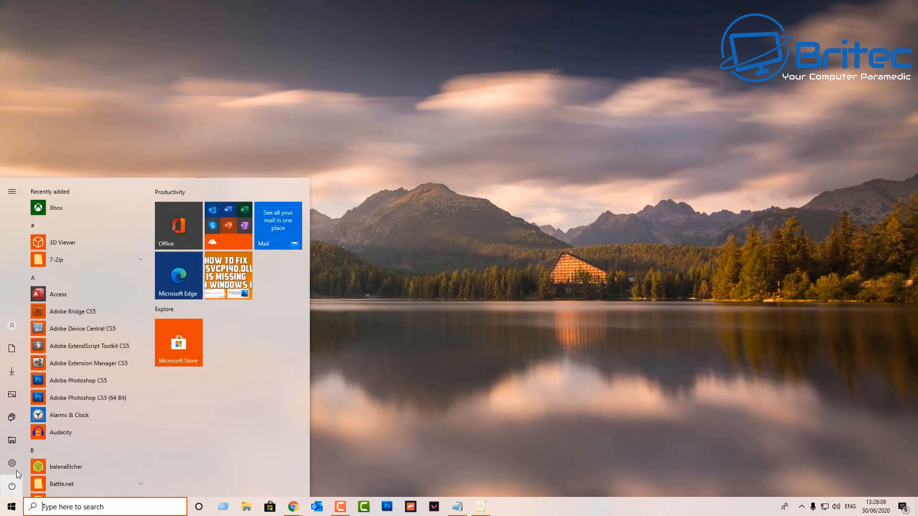
Reopen Windows Settings from the Start menu.
left_click(11, 463)
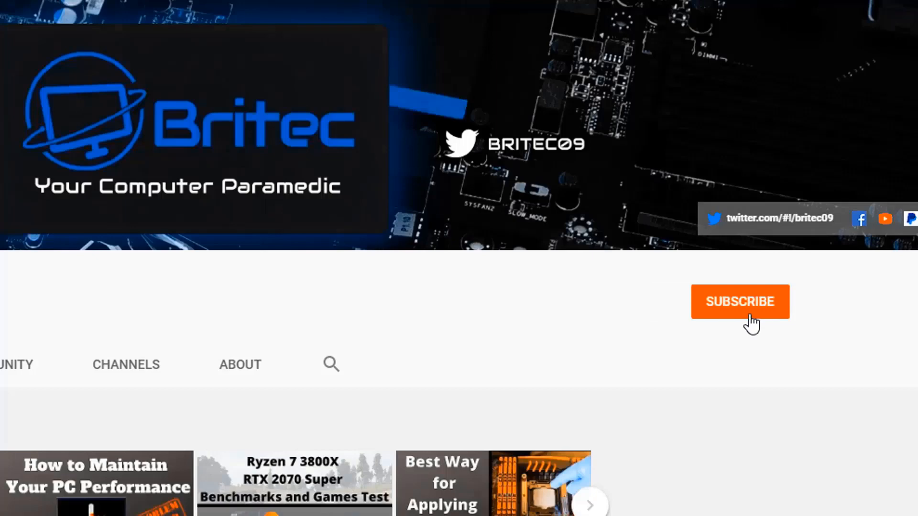
Subscribe to the Britec channel and turn on All notifications.
left_click(739, 301)
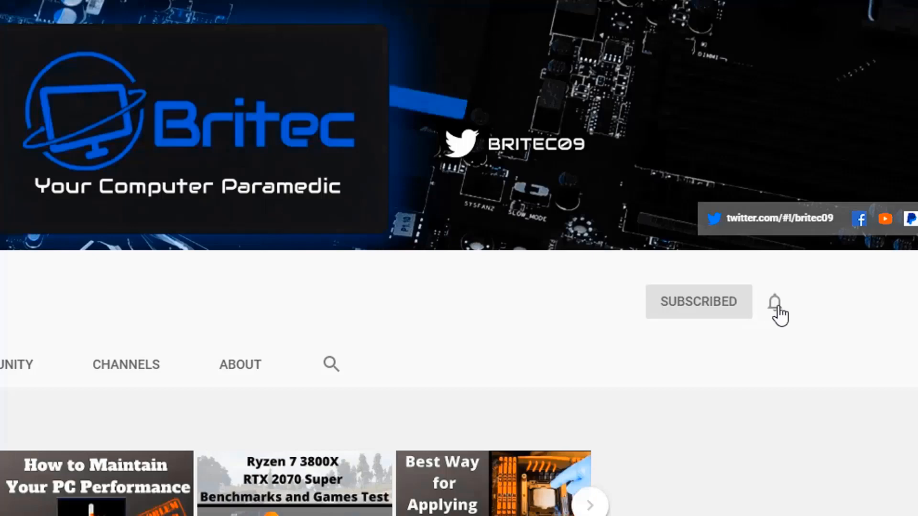
left_click(775, 303)
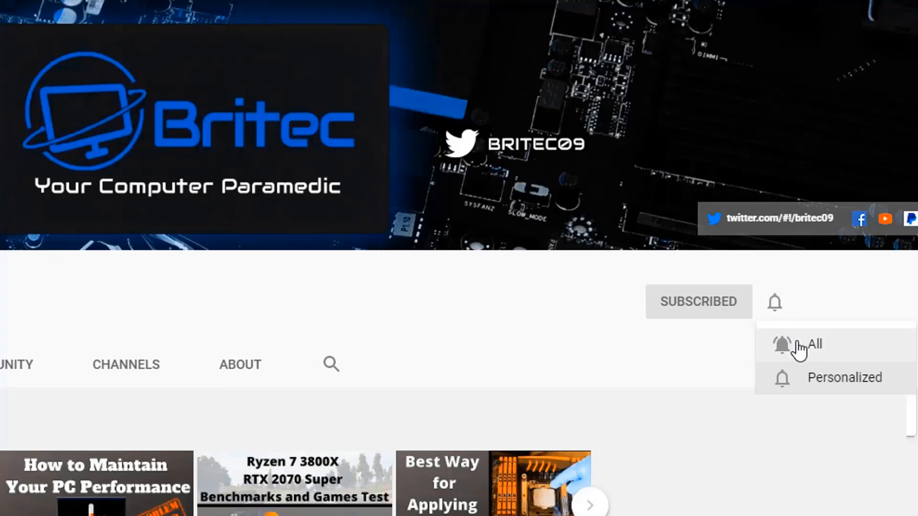
left_click(810, 345)
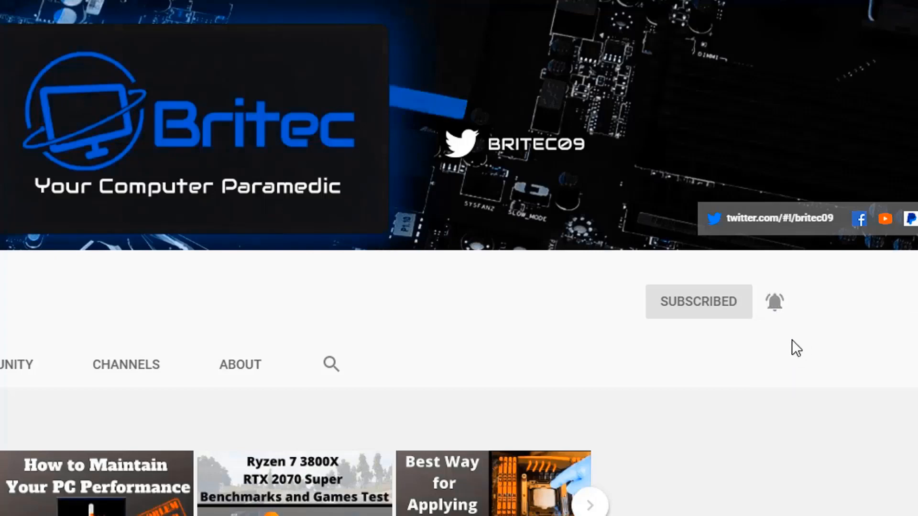